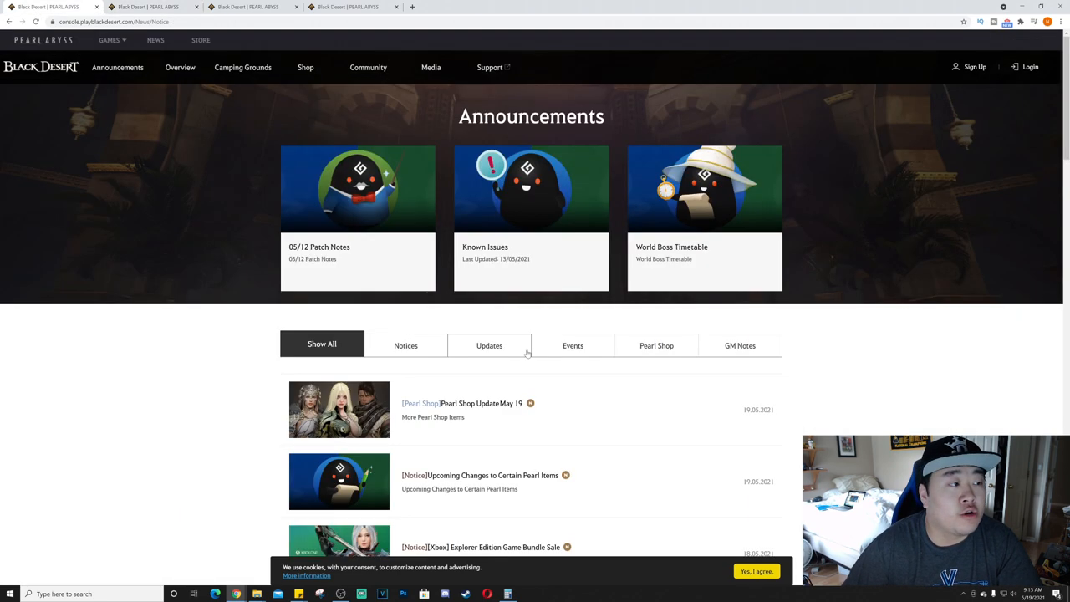
Step: Read the Xbox Explorer Edition bundle sale notice's sale periods and up-to-50% Xbox Live Gold discounts
scroll(down, 3)
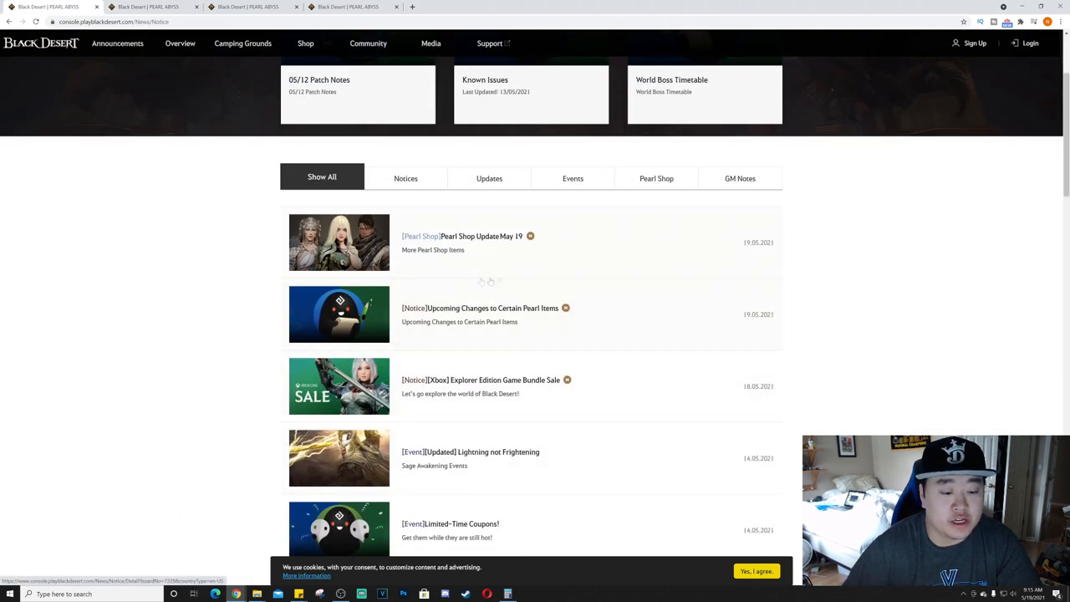
mouse_move(462, 352)
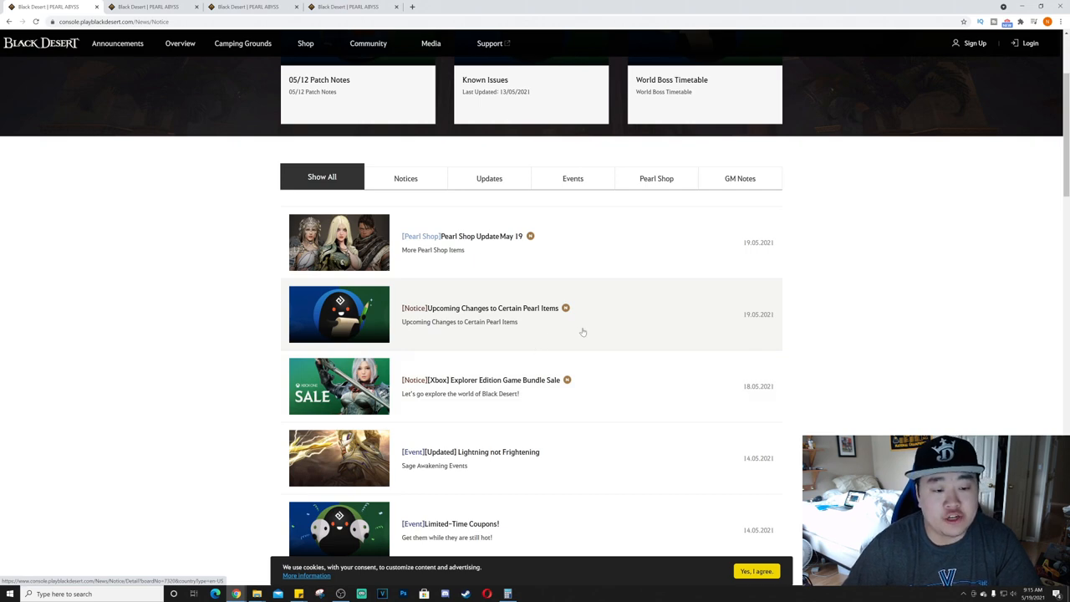
scroll(down, 3)
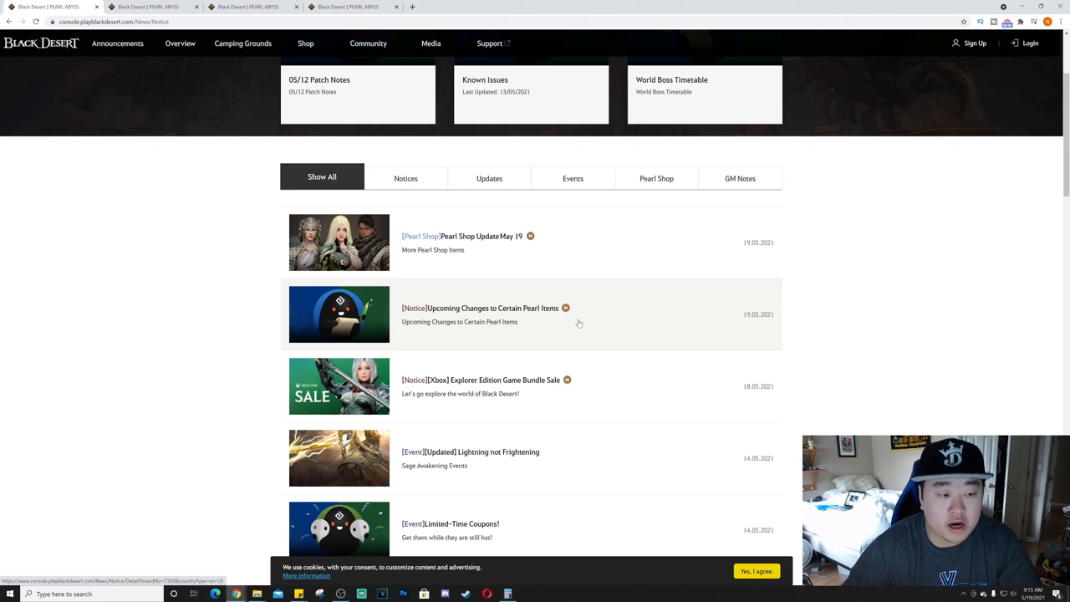
mouse_move(711, 304)
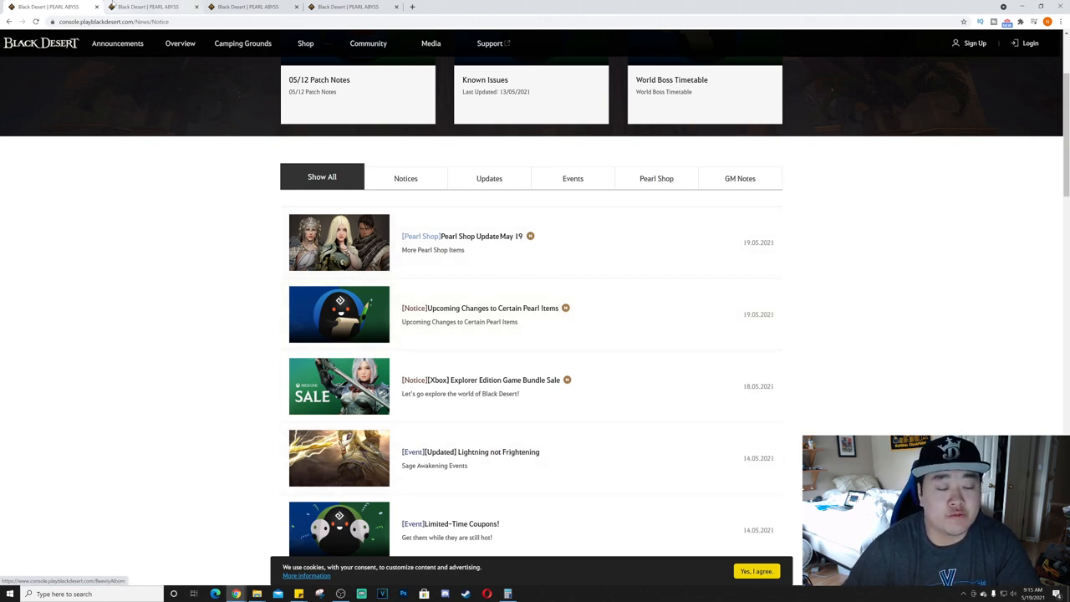
click(480, 379)
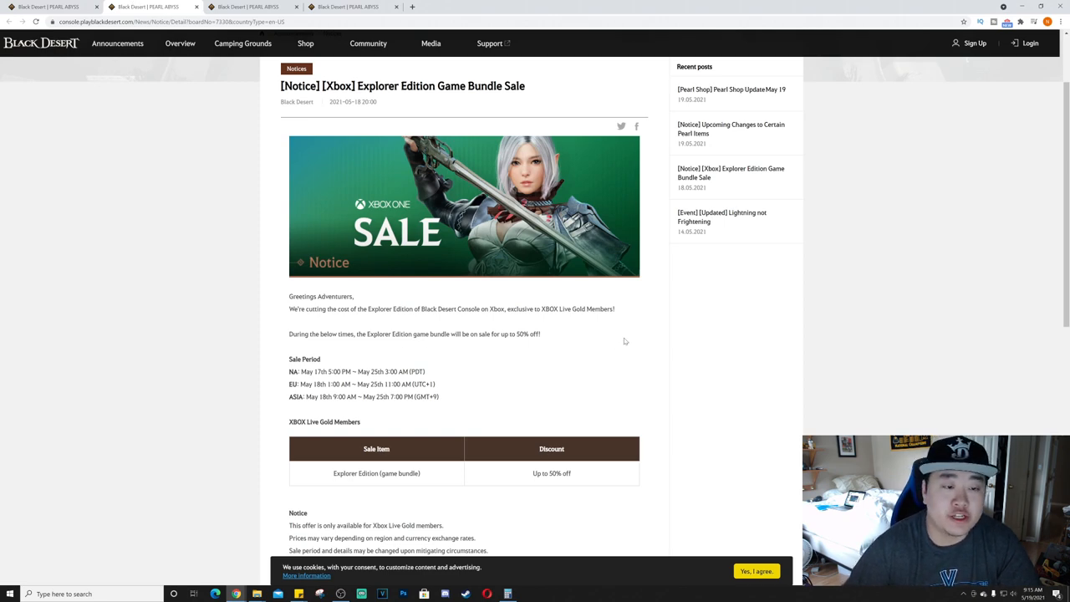
scroll(down, 3)
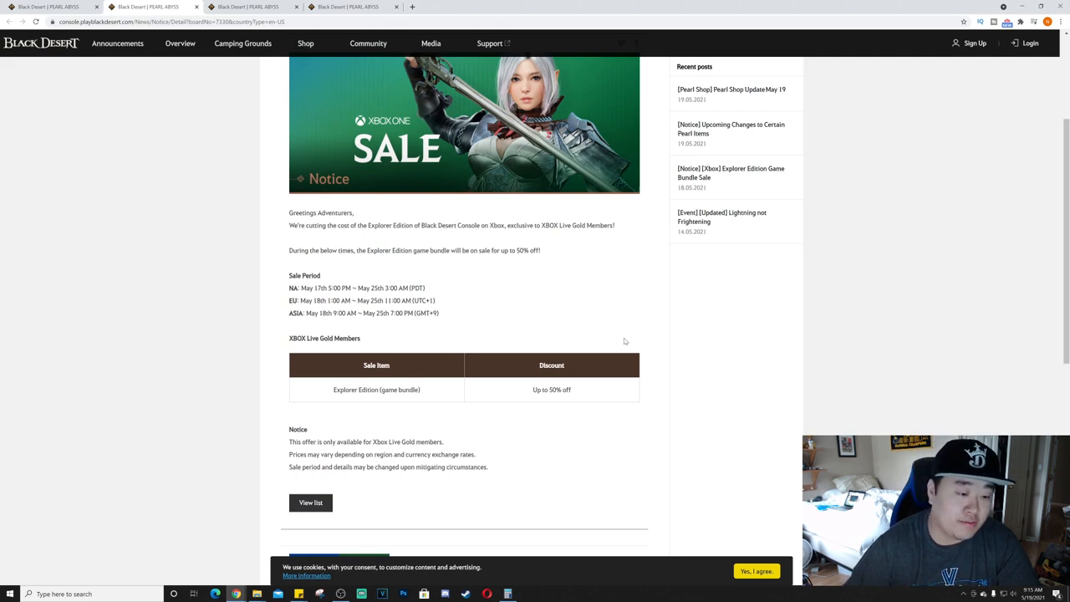
scroll(down, 3)
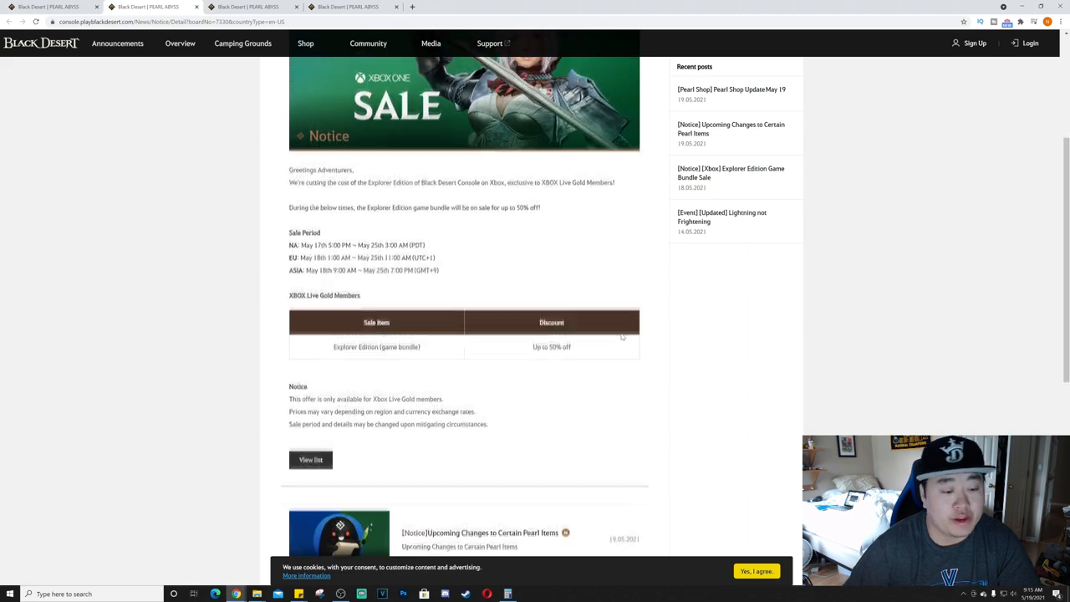
scroll(down, 3)
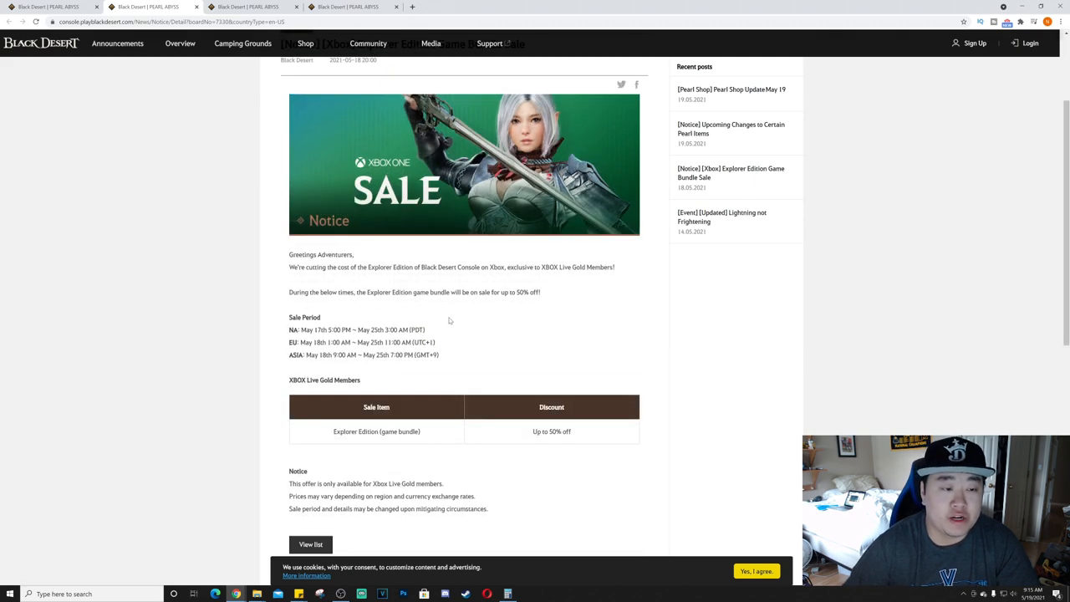
mouse_move(453, 319)
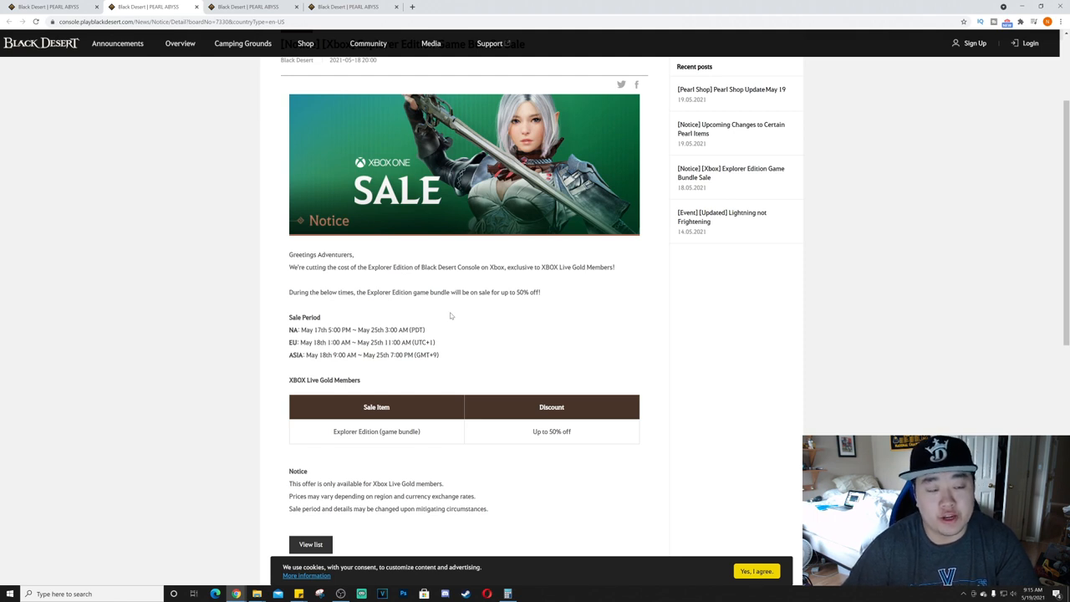
mouse_move(445, 303)
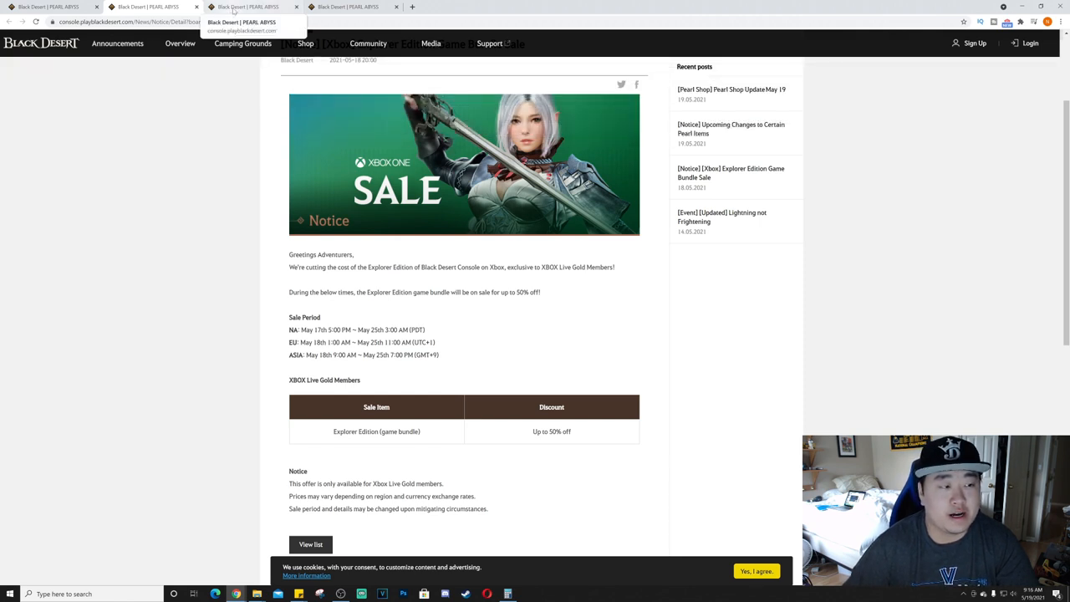
Step: Switch to the Pearl item changes notice about Repair Horse Gear at Naphart Campsite
click(730, 129)
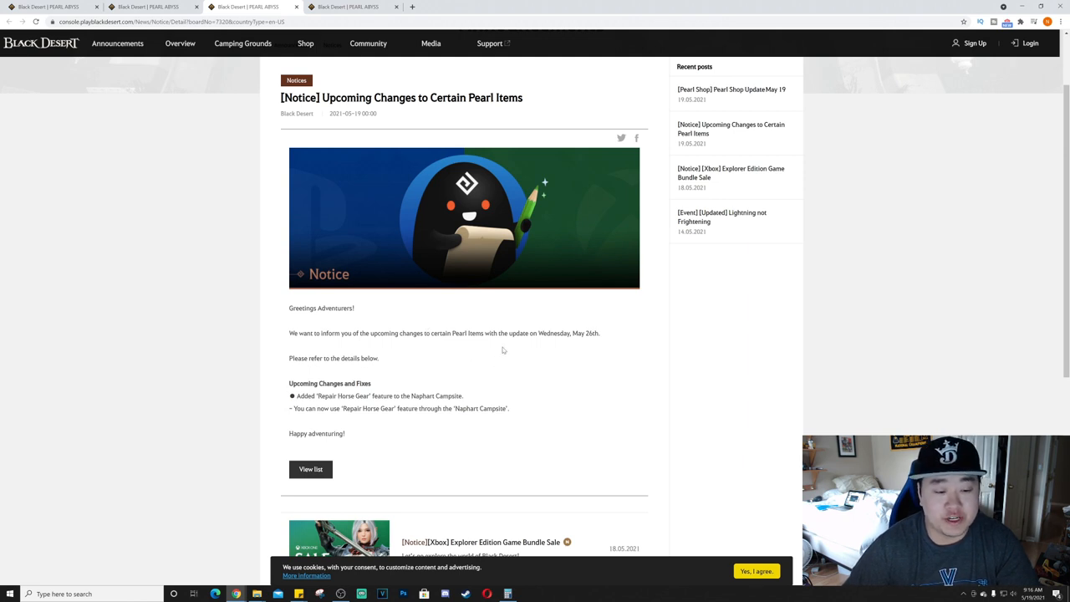
mouse_move(592, 344)
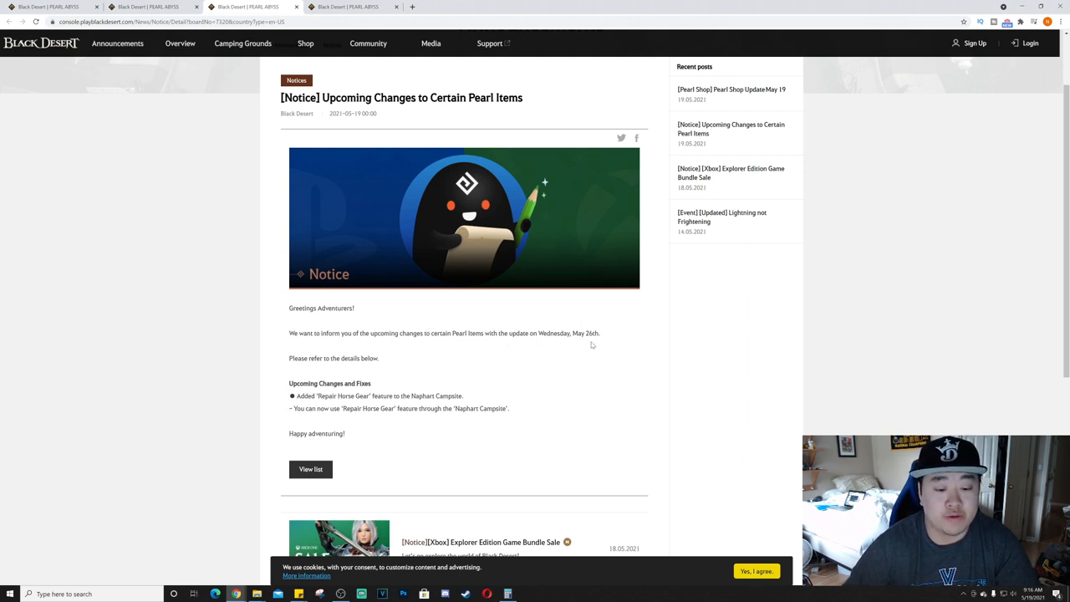
mouse_move(322, 404)
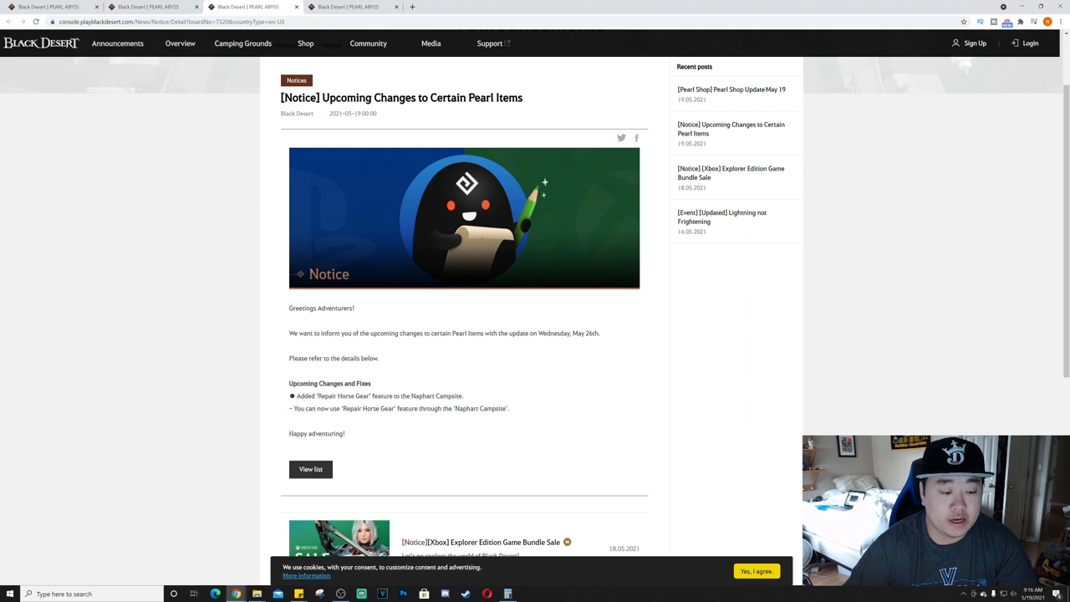
mouse_move(538, 387)
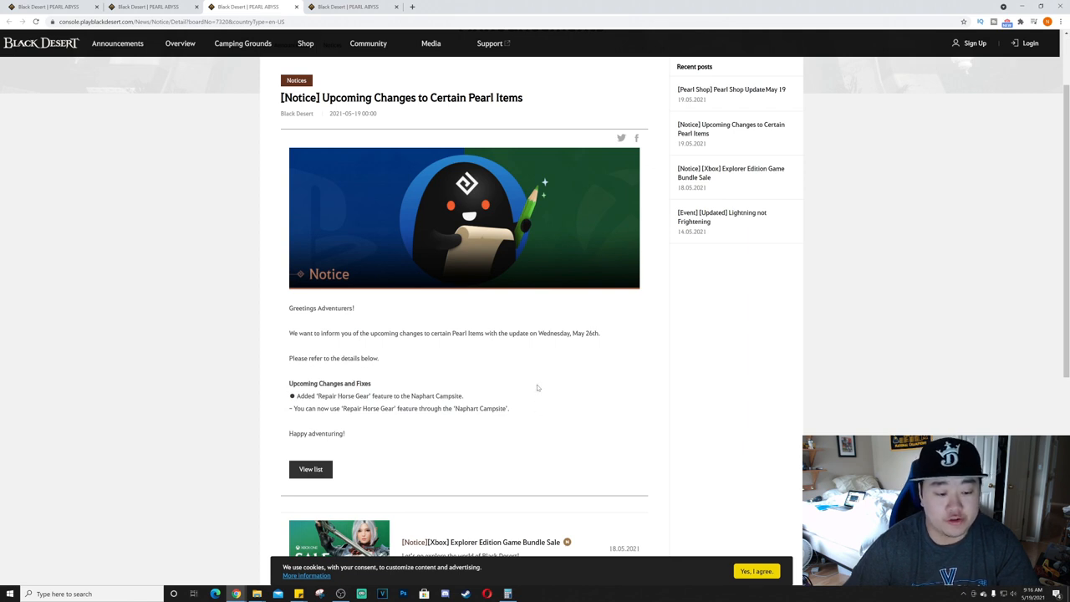
Step: Read the May 19 Pearl Shop Update's Ultimate Quadra and Essential Artisan packs at 40% off
click(343, 7)
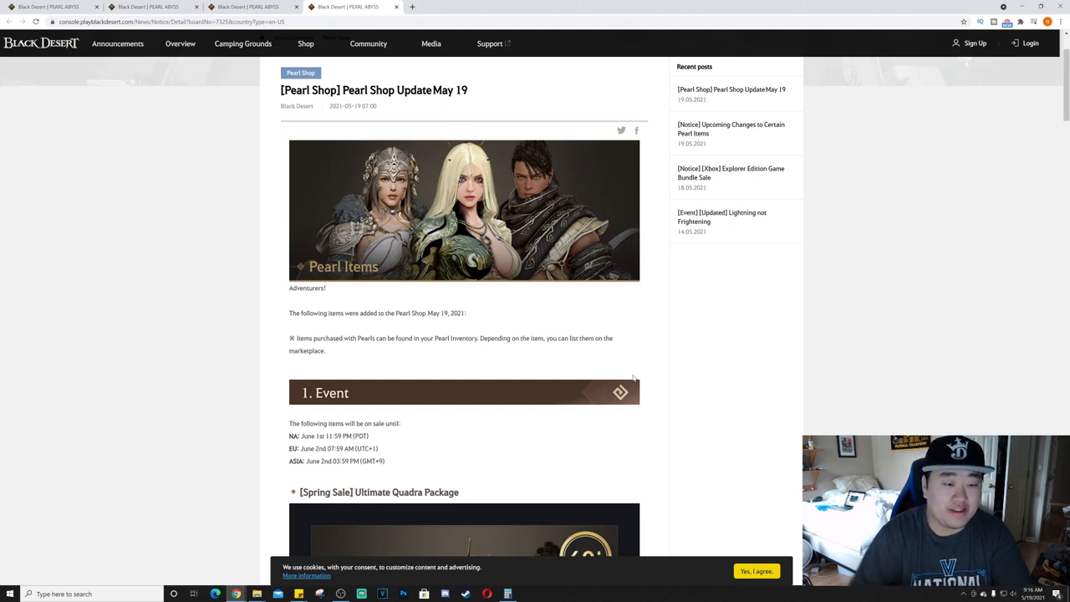
mouse_move(667, 346)
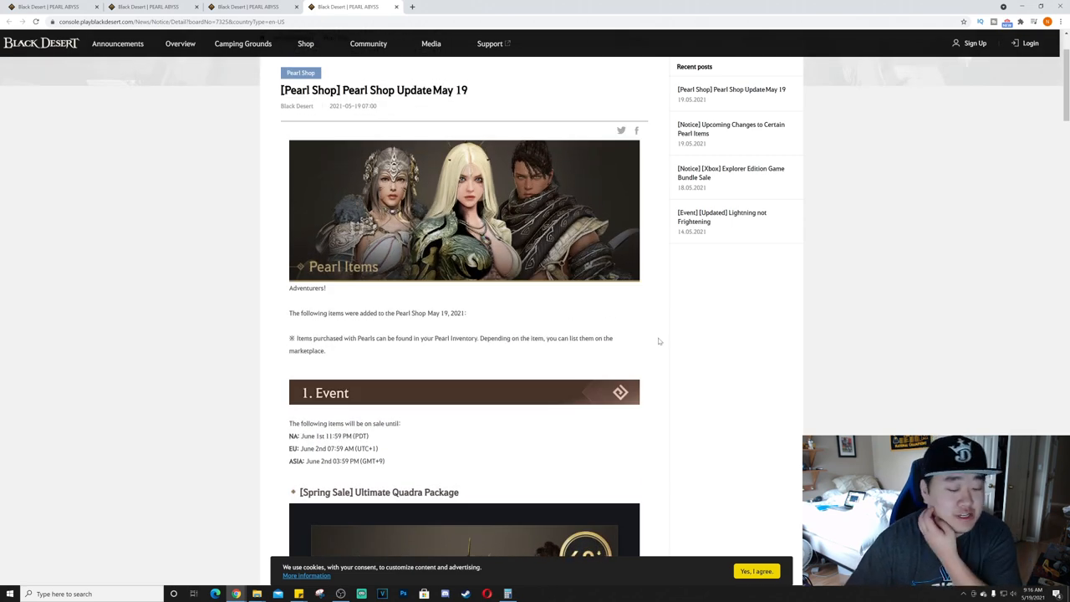
mouse_move(653, 347)
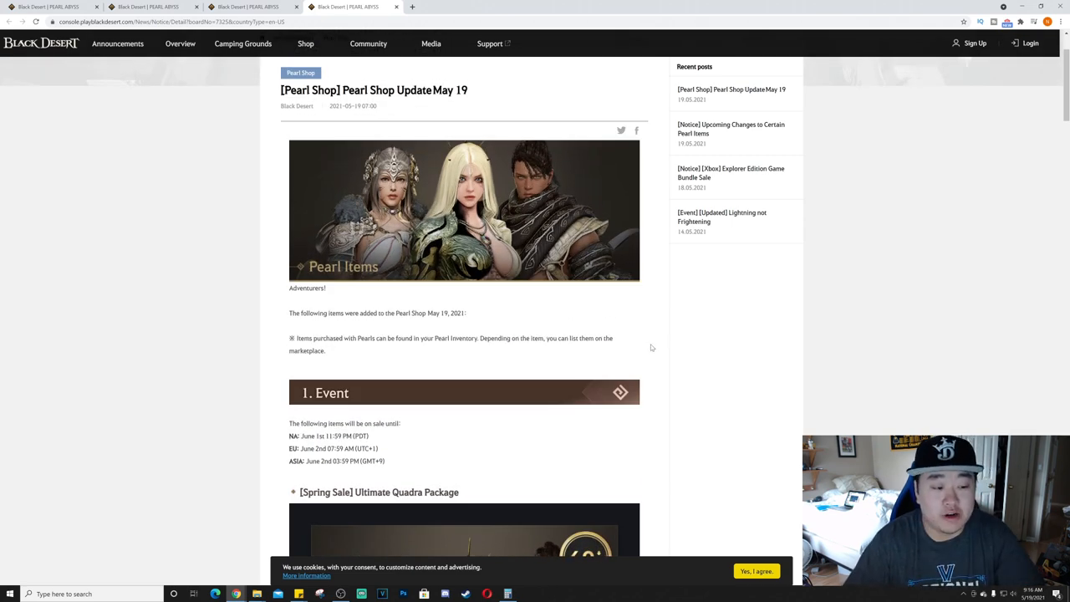
scroll(down, 3)
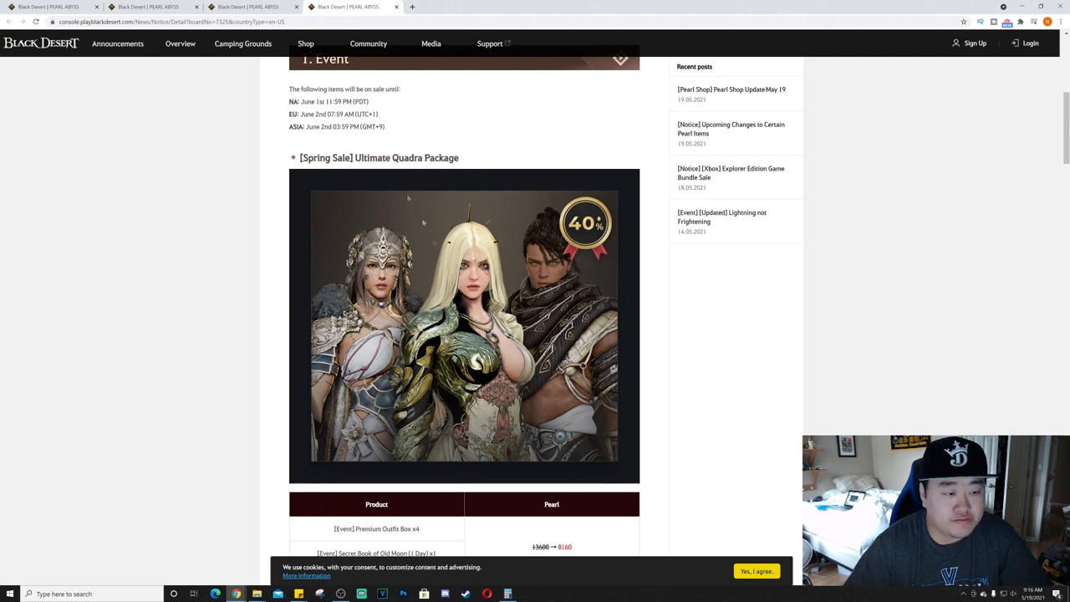
mouse_move(523, 230)
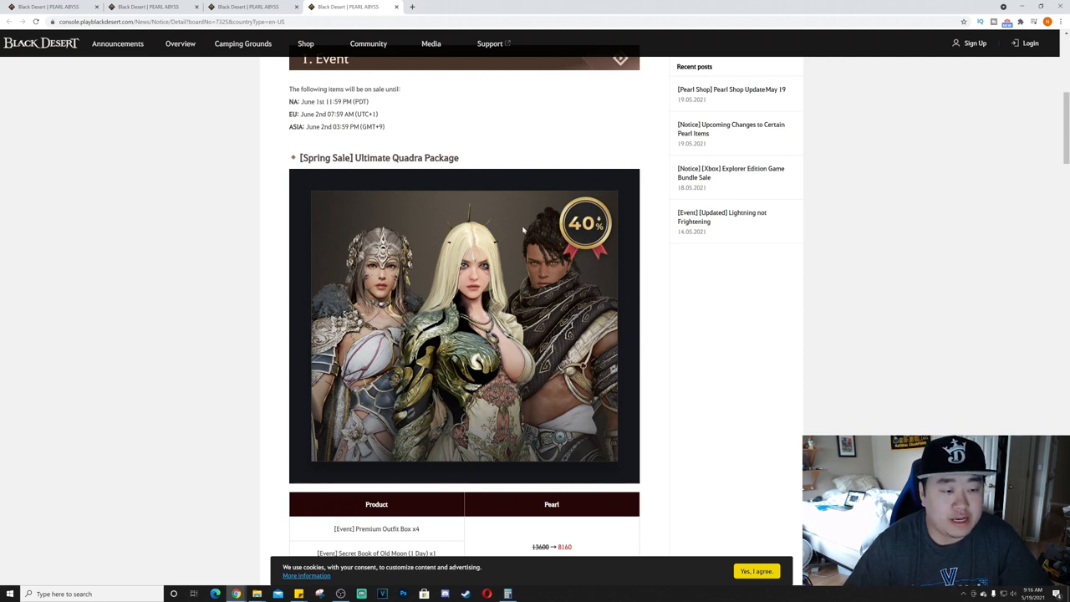
scroll(down, 3)
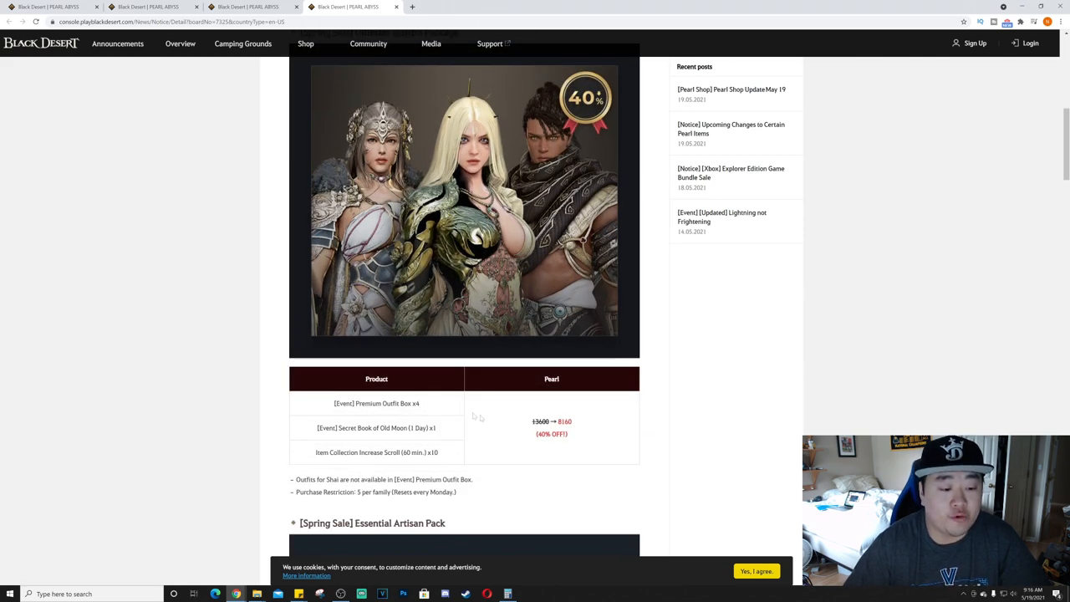
mouse_move(372, 441)
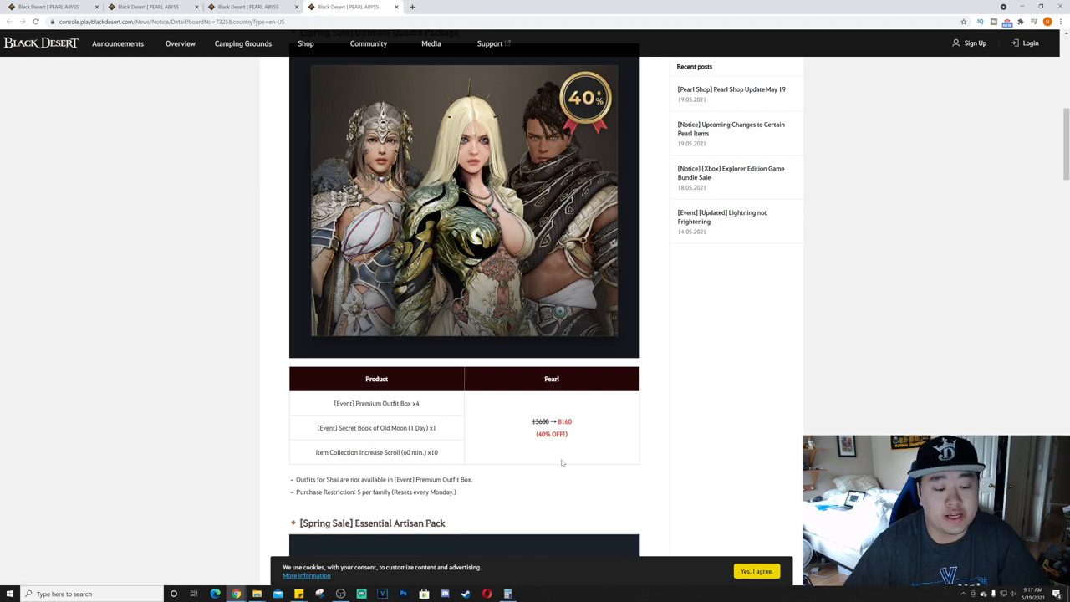
scroll(down, 3)
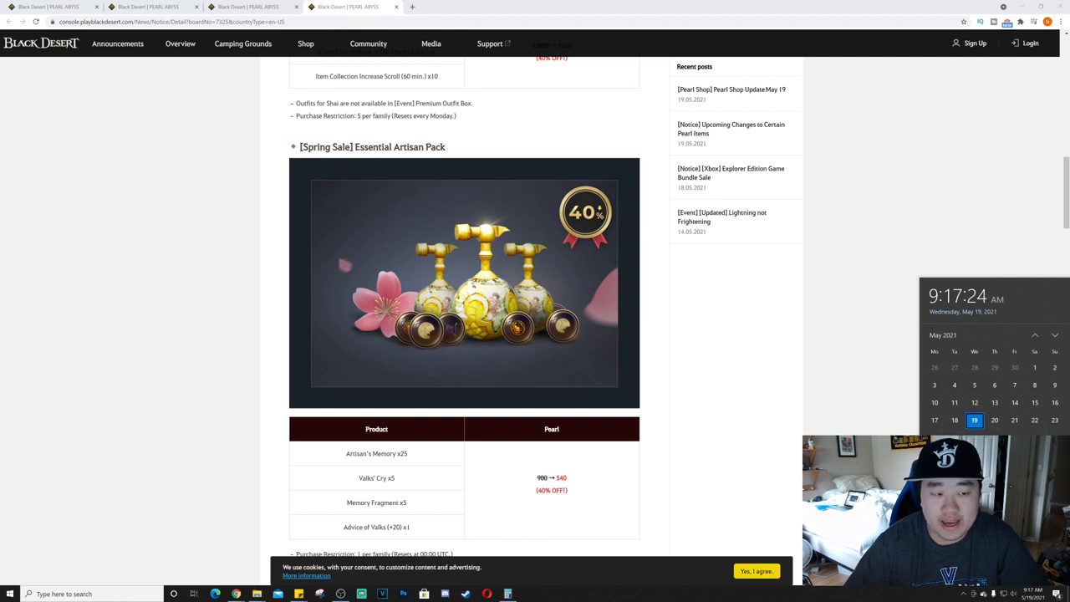
Step: Scroll past the Essential Artisan Pack to the Double Puff Mini Package (5800 to 3480 Pearls)
scroll(down, 3)
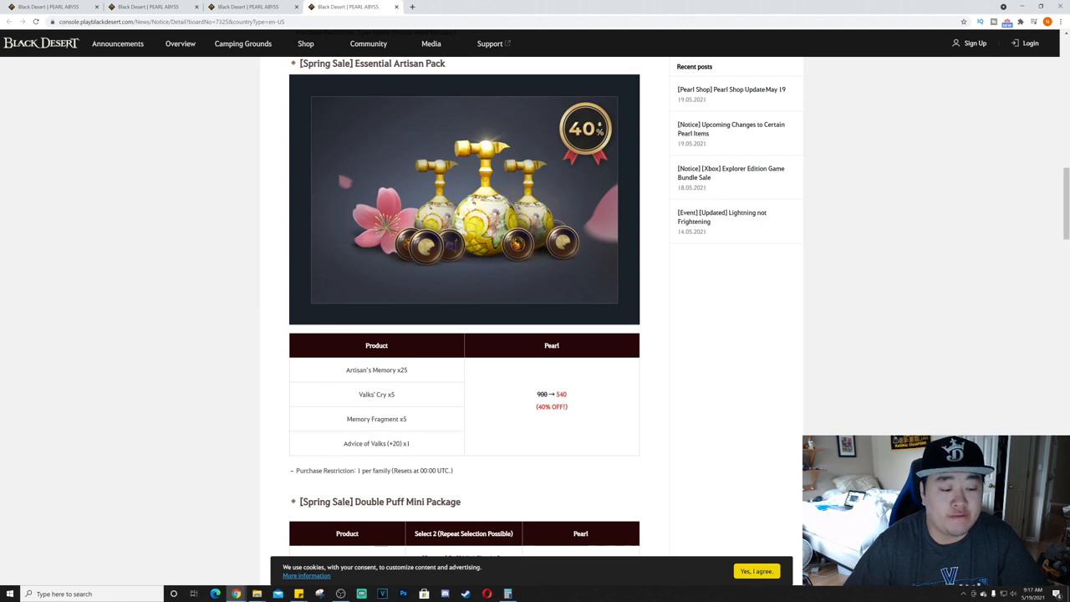
mouse_move(429, 449)
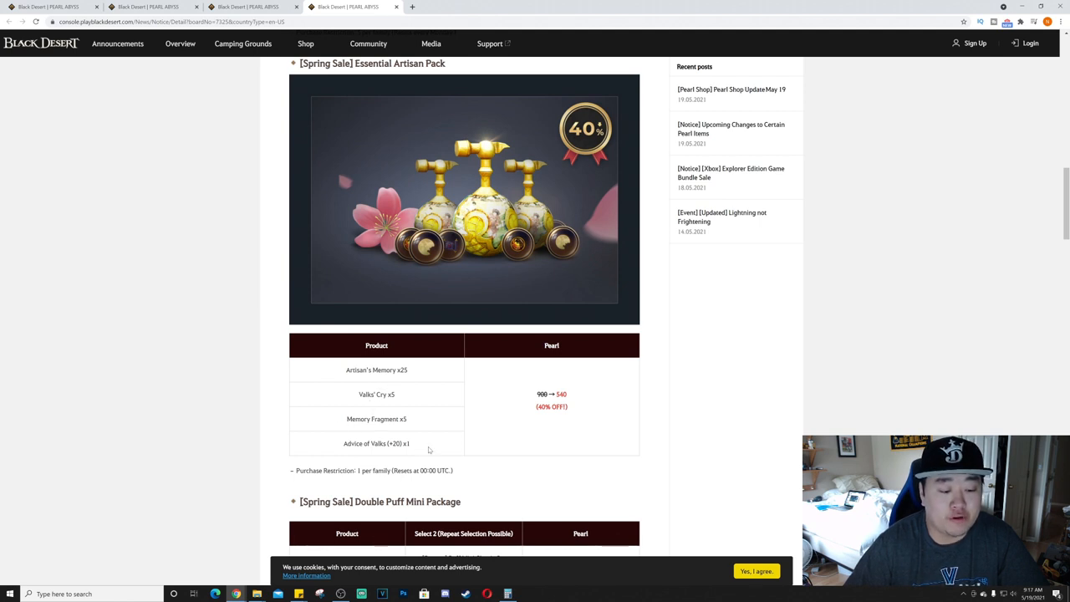
scroll(down, 3)
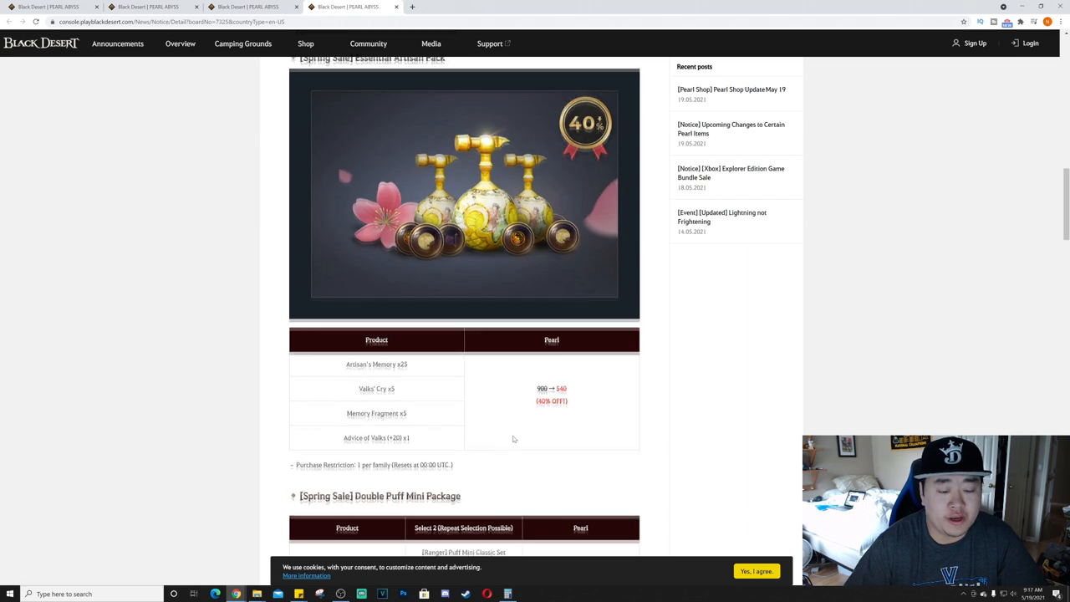
scroll(down, 3)
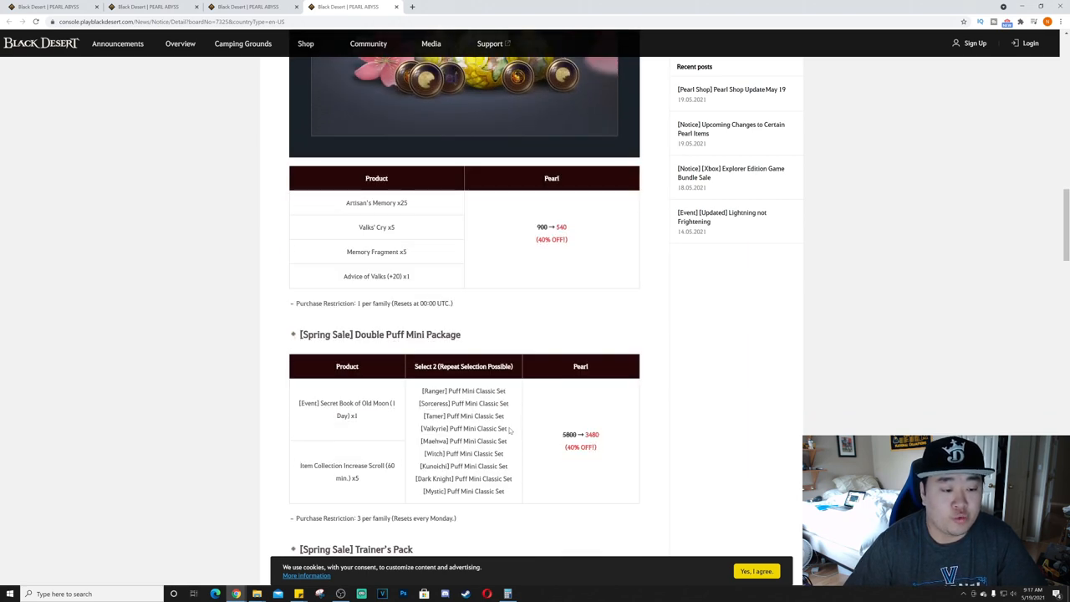
scroll(down, 3)
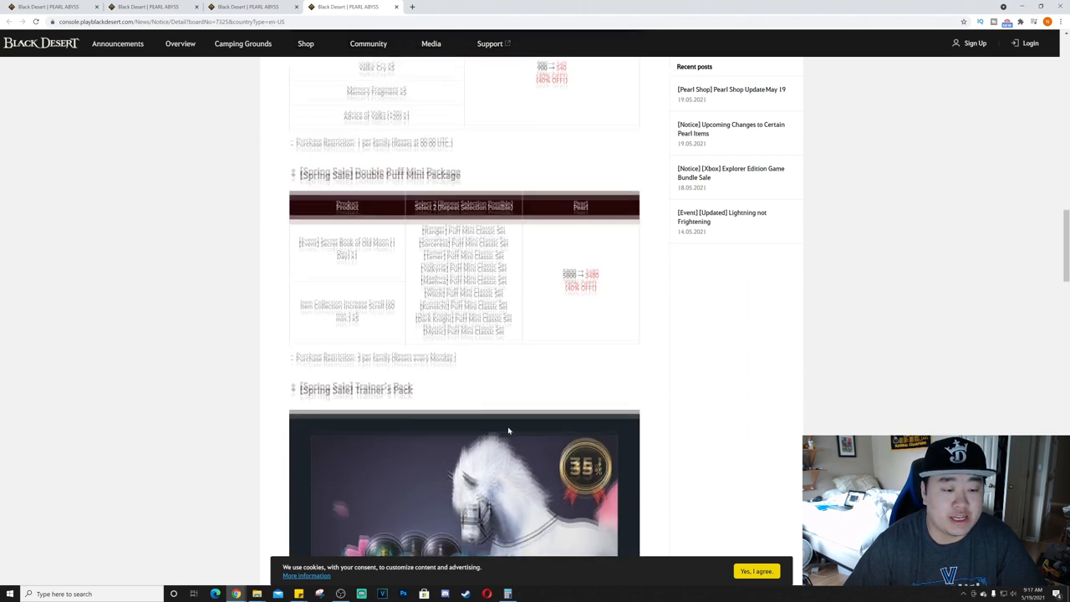
scroll(down, 3)
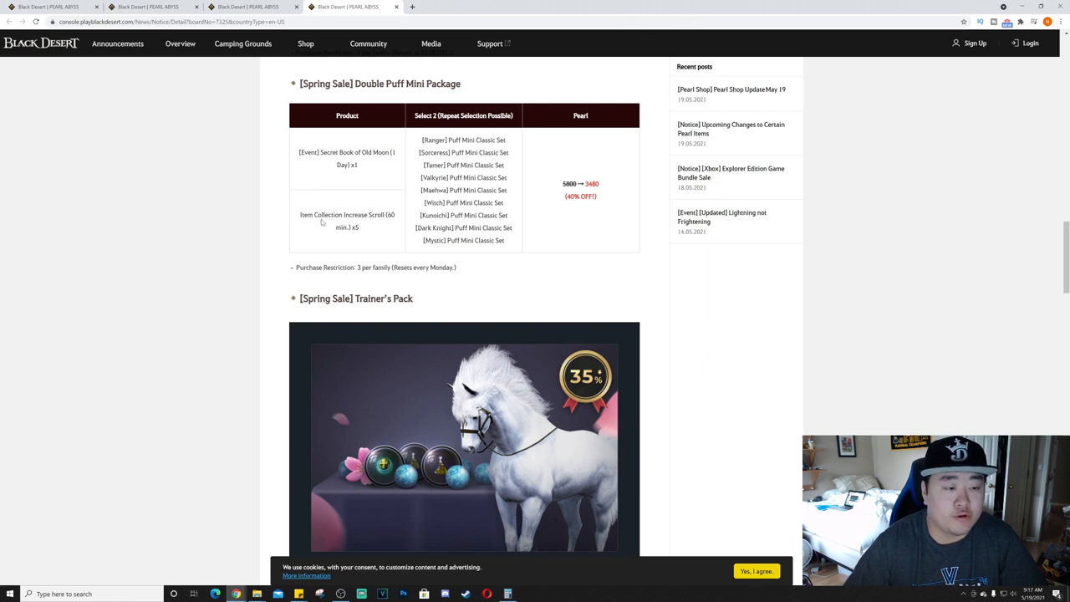
mouse_move(322, 221)
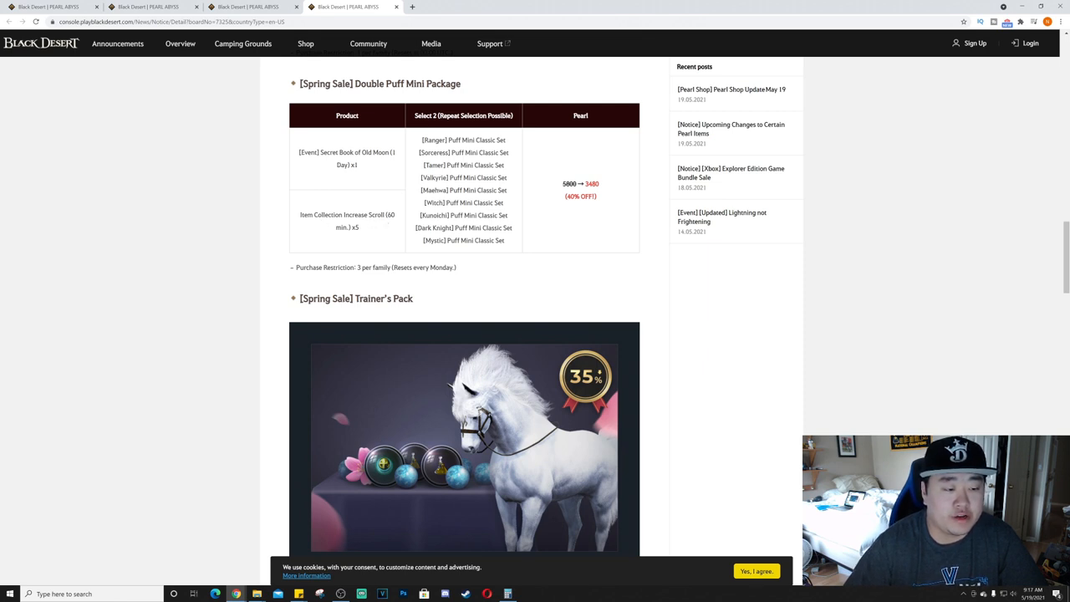
mouse_move(402, 193)
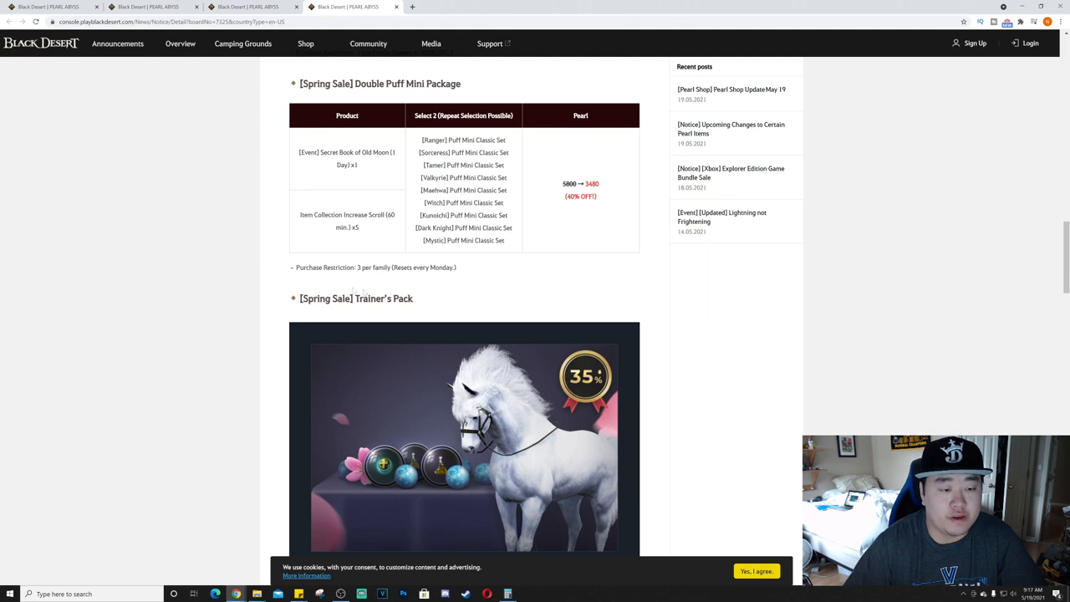
Step: Scroll to Trainer's Pack at 3406 Pearls and Blessing of Kamasylve at 1250 Pearls
scroll(down, 3)
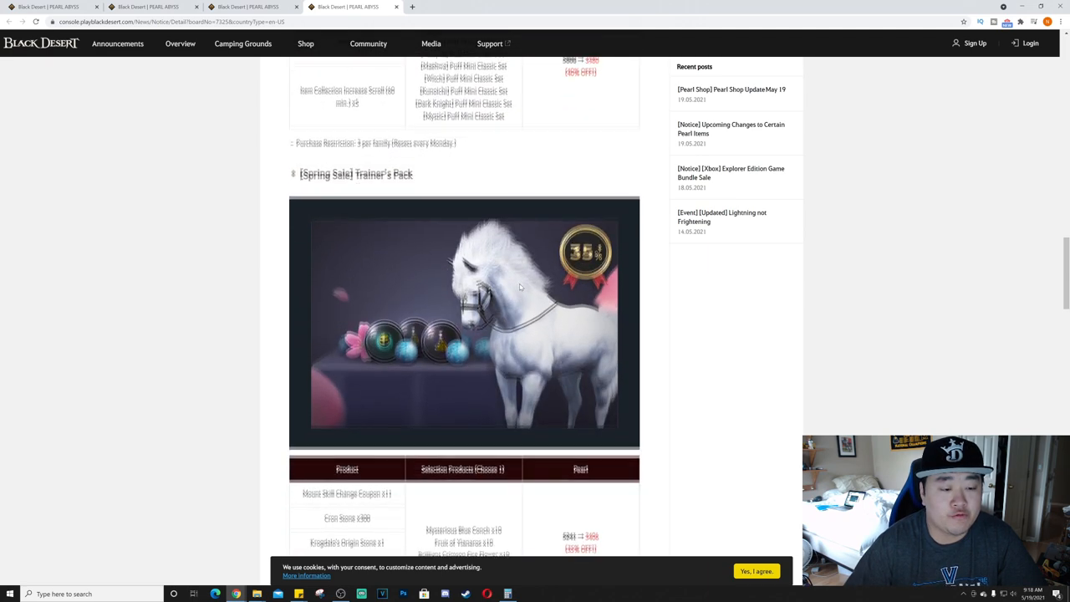
scroll(down, 3)
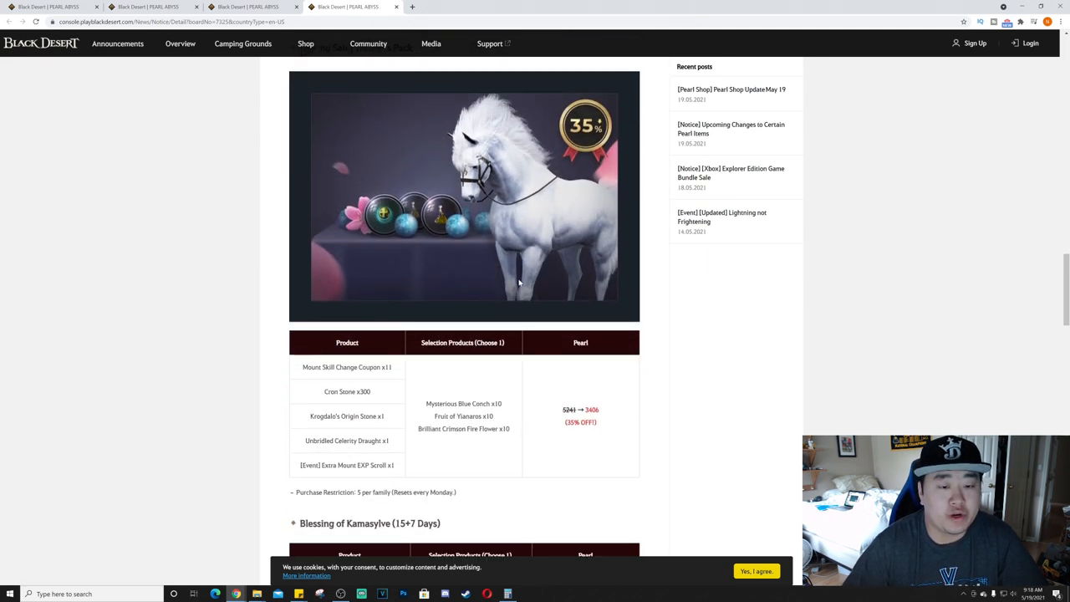
scroll(down, 3)
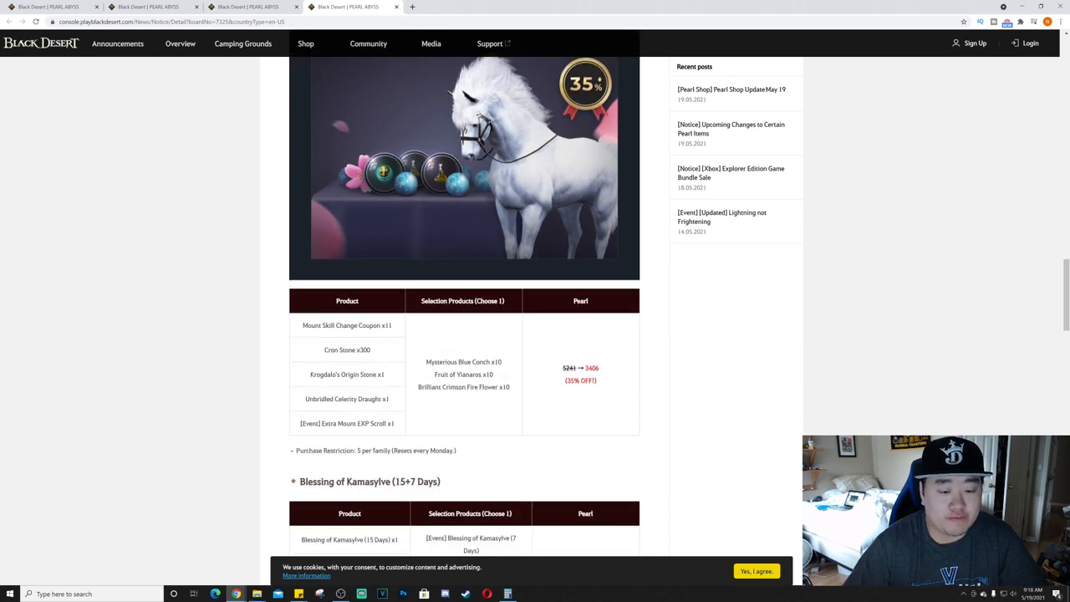
scroll(down, 3)
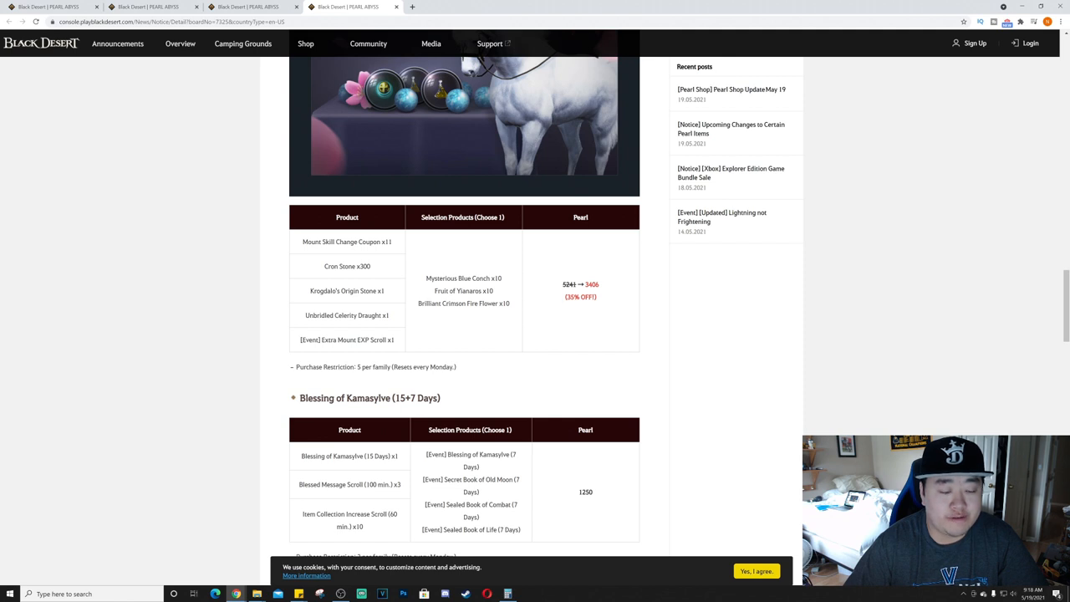
mouse_move(433, 316)
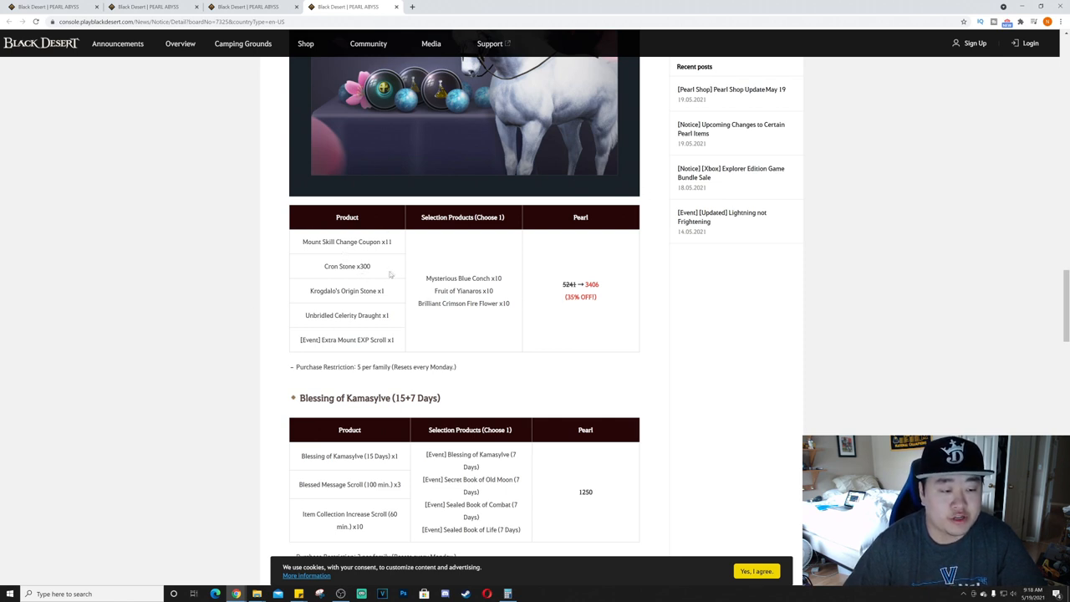
mouse_move(394, 298)
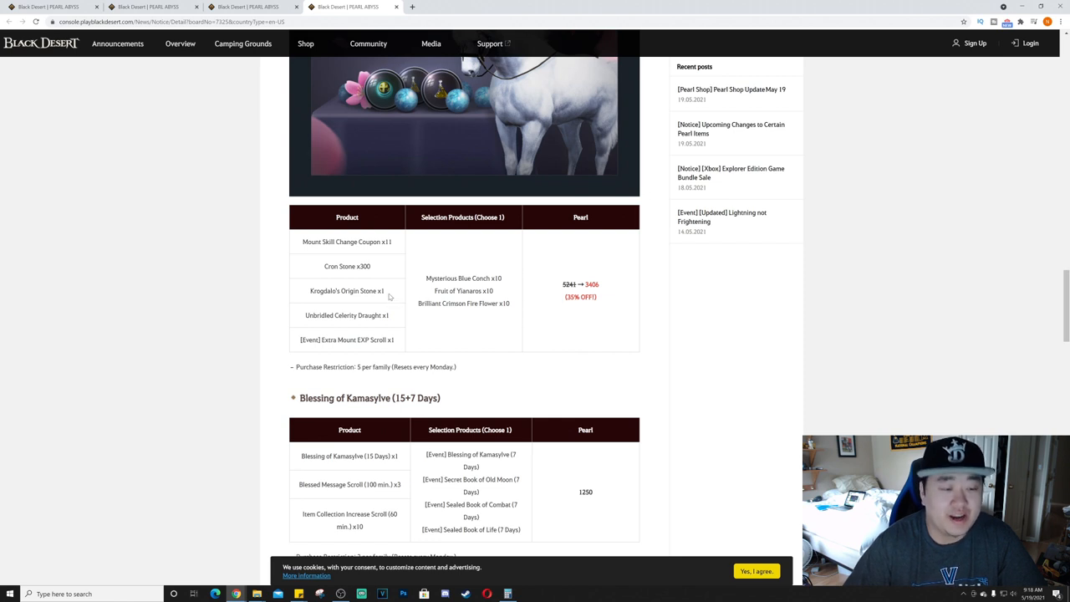
mouse_move(392, 323)
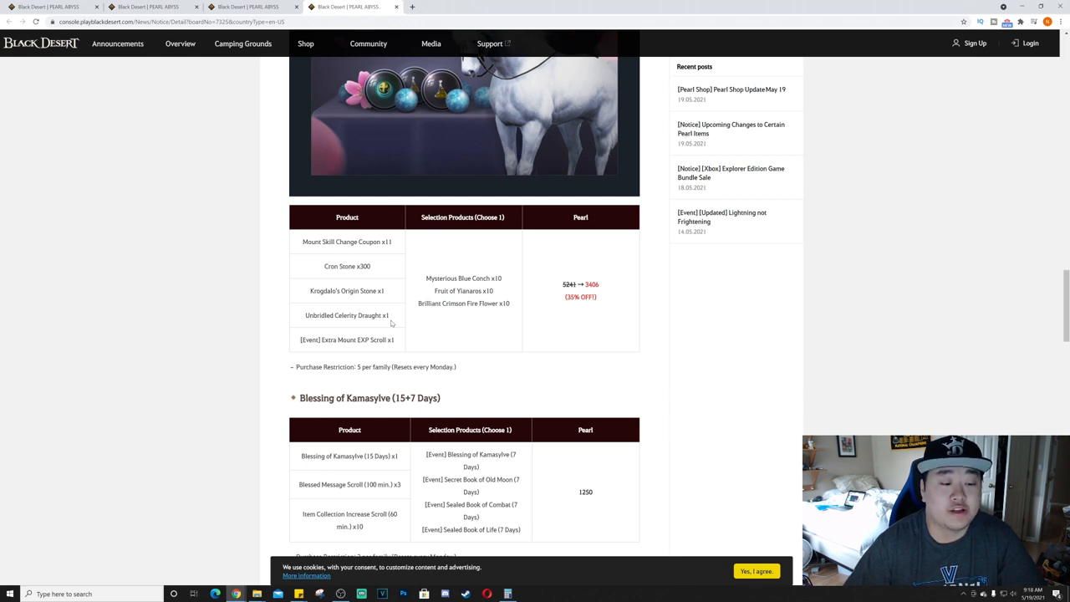
scroll(down, 3)
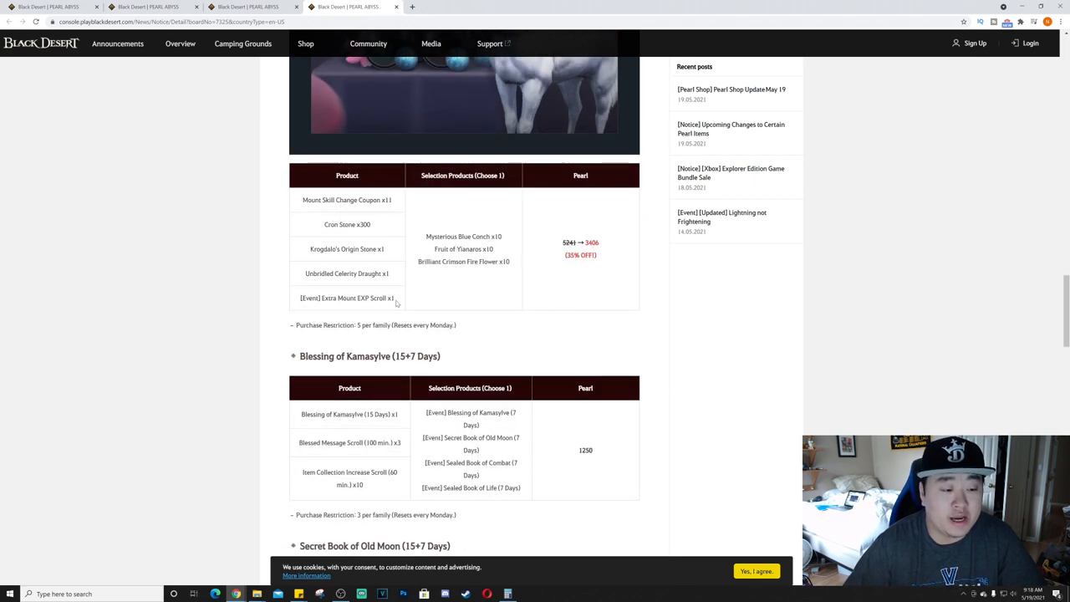
Step: Scroll to the '2. Sale' section showing Naphart Campsite at 3920 Pearls
scroll(down, 3)
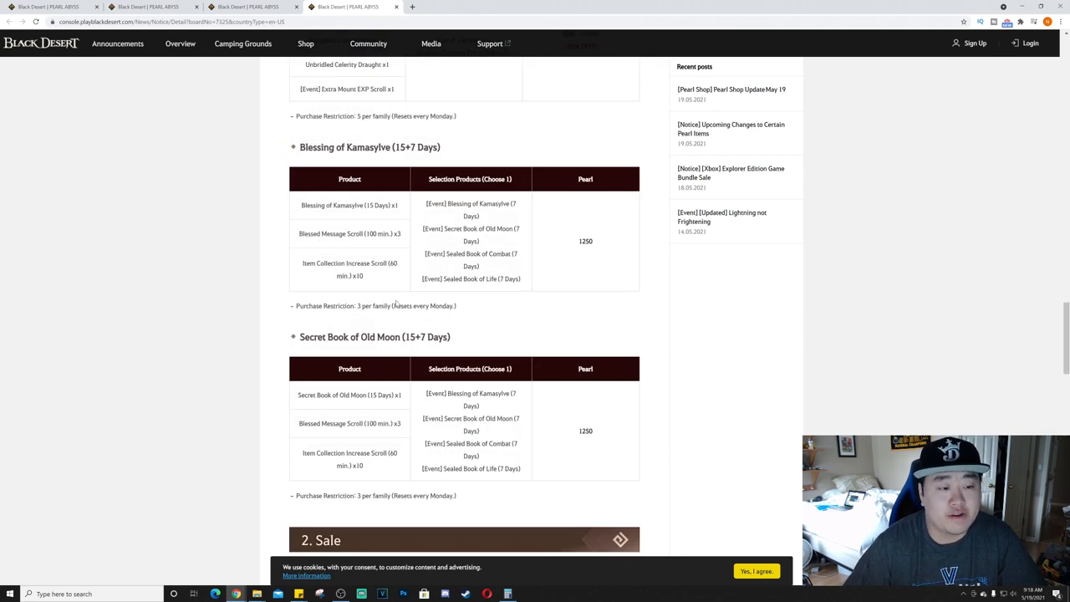
mouse_move(608, 273)
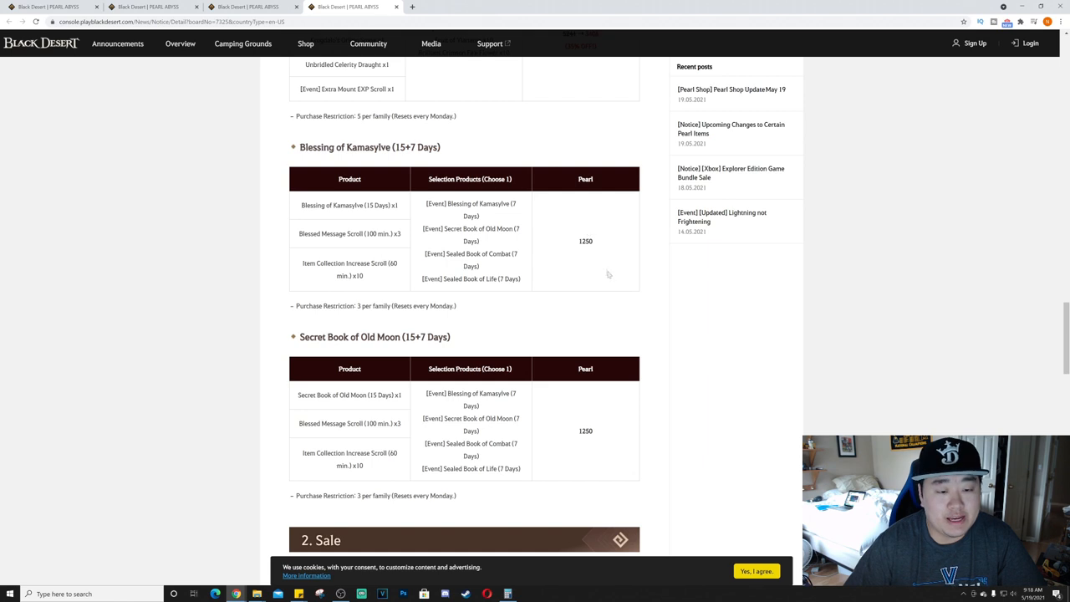
mouse_move(543, 295)
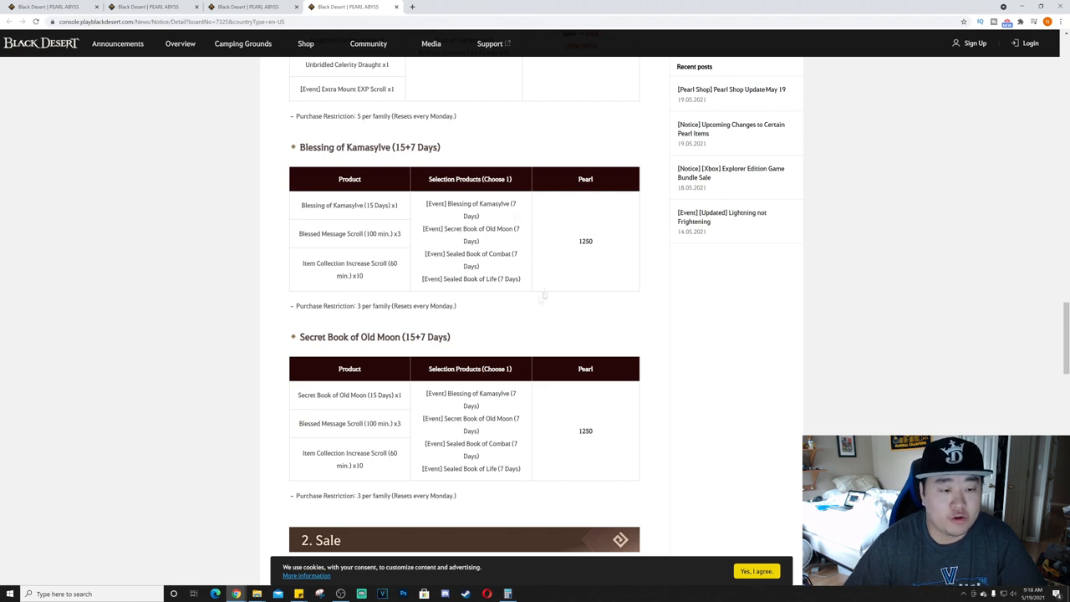
mouse_move(481, 238)
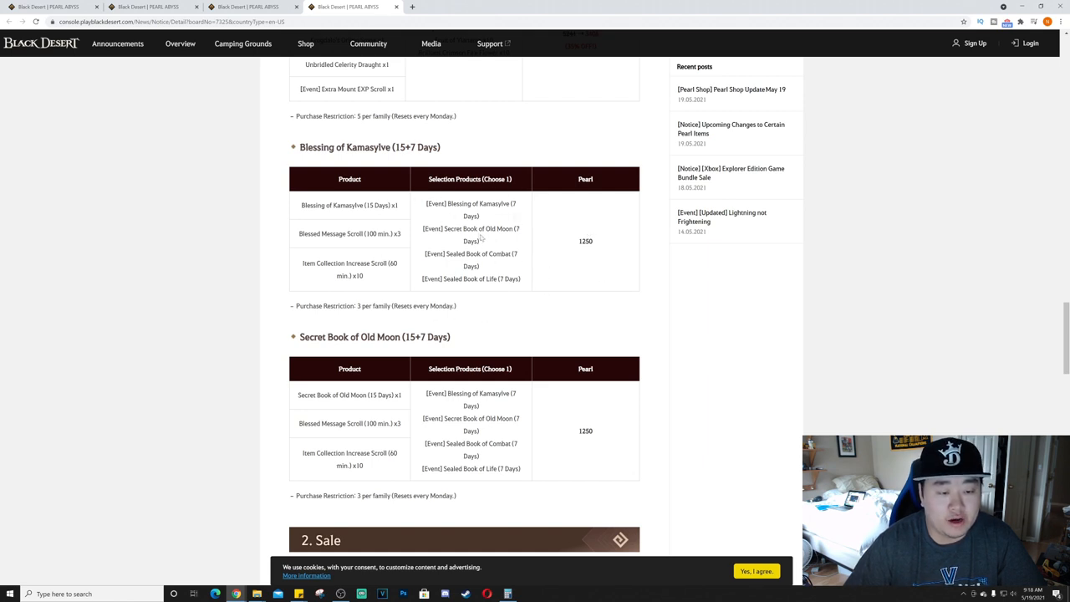
mouse_move(367, 243)
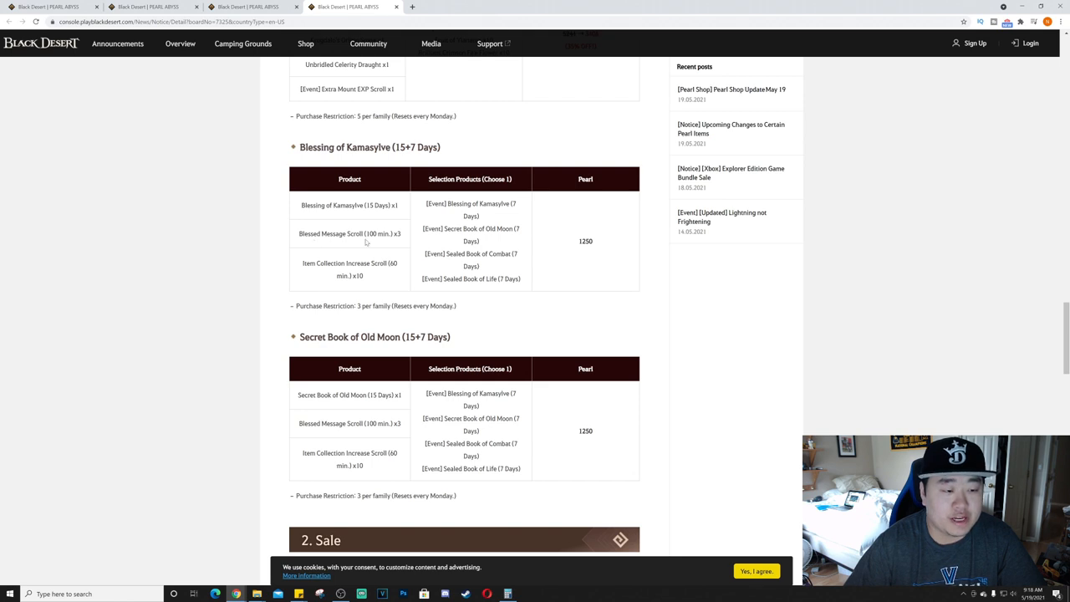
mouse_move(395, 243)
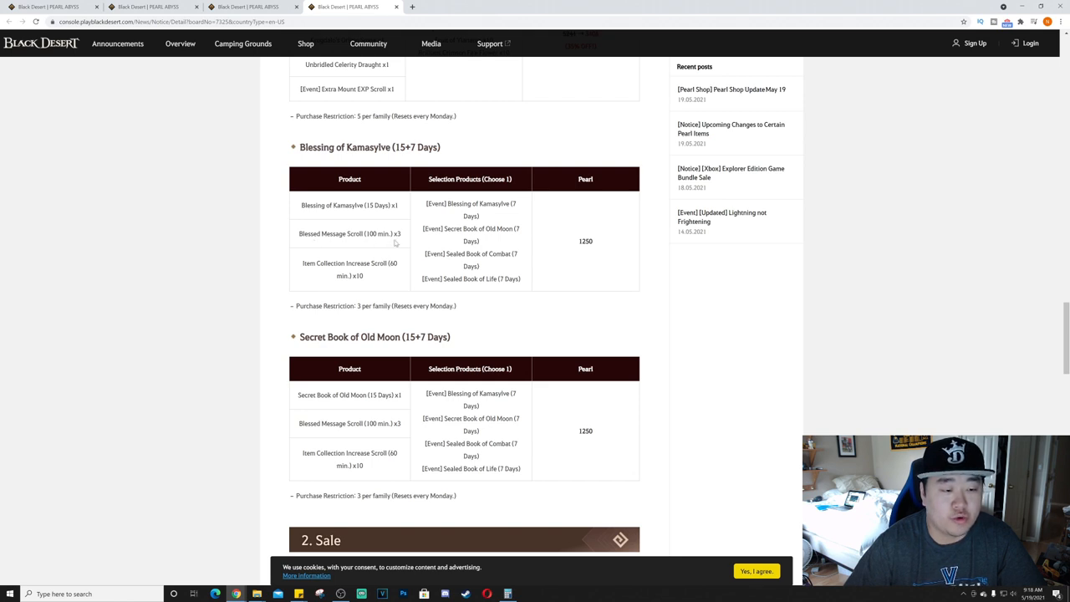
mouse_move(372, 276)
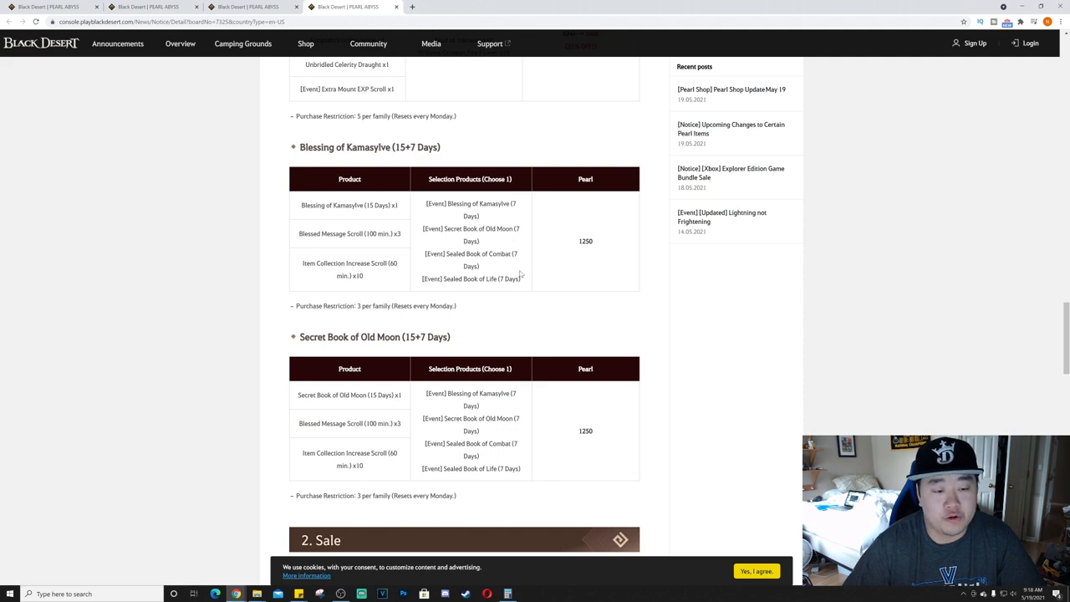
scroll(down, 3)
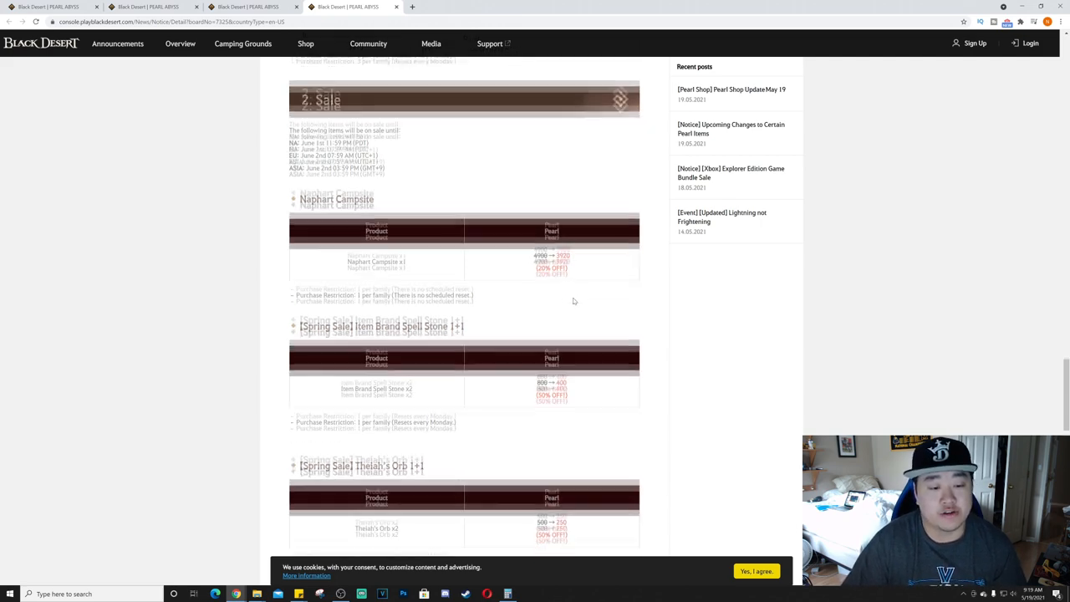
Step: Scroll past the Spell Stone and Theiah's Orb sales to the Mount Skill Training Coupon and '3. New'
scroll(down, 3)
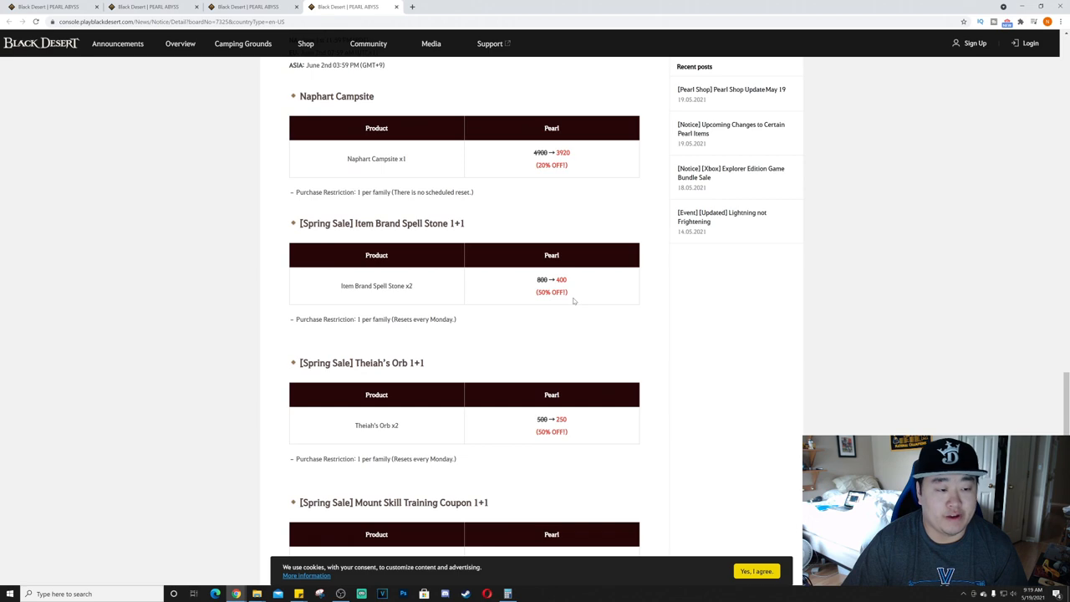
mouse_move(541, 303)
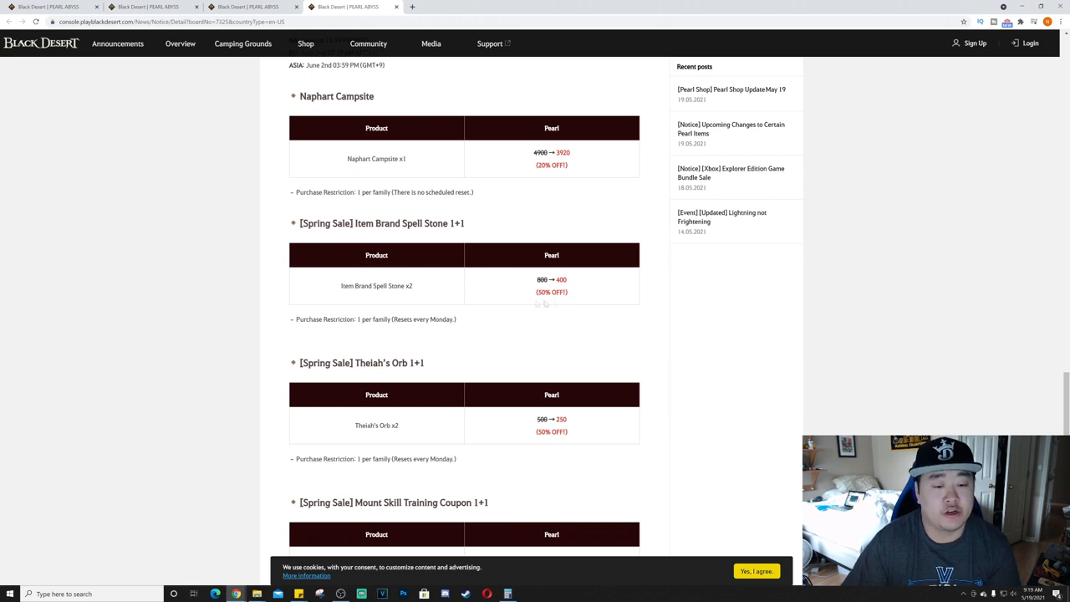
mouse_move(532, 305)
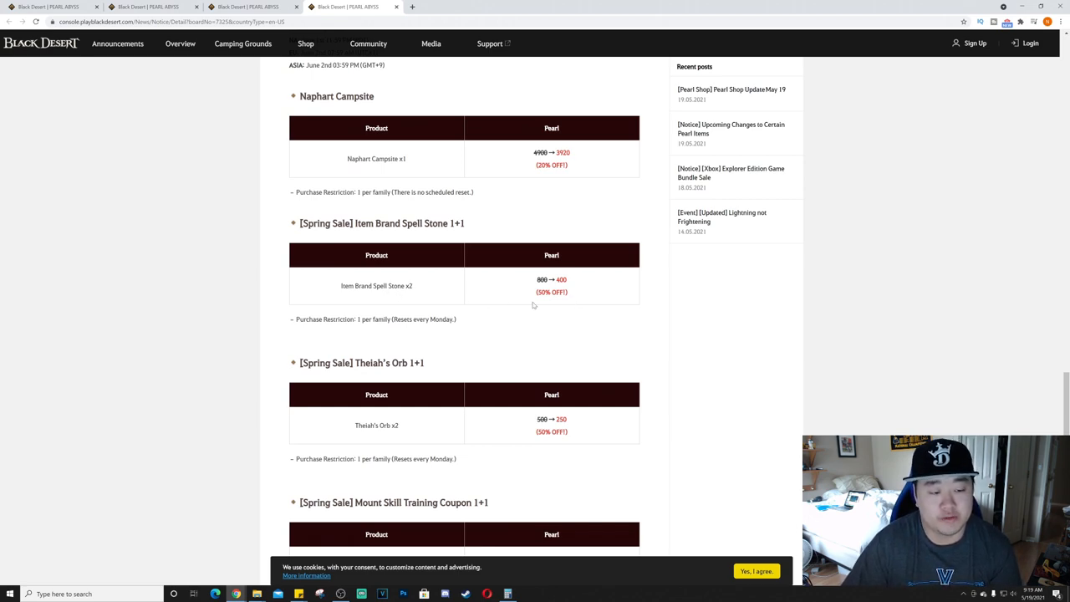
scroll(down, 3)
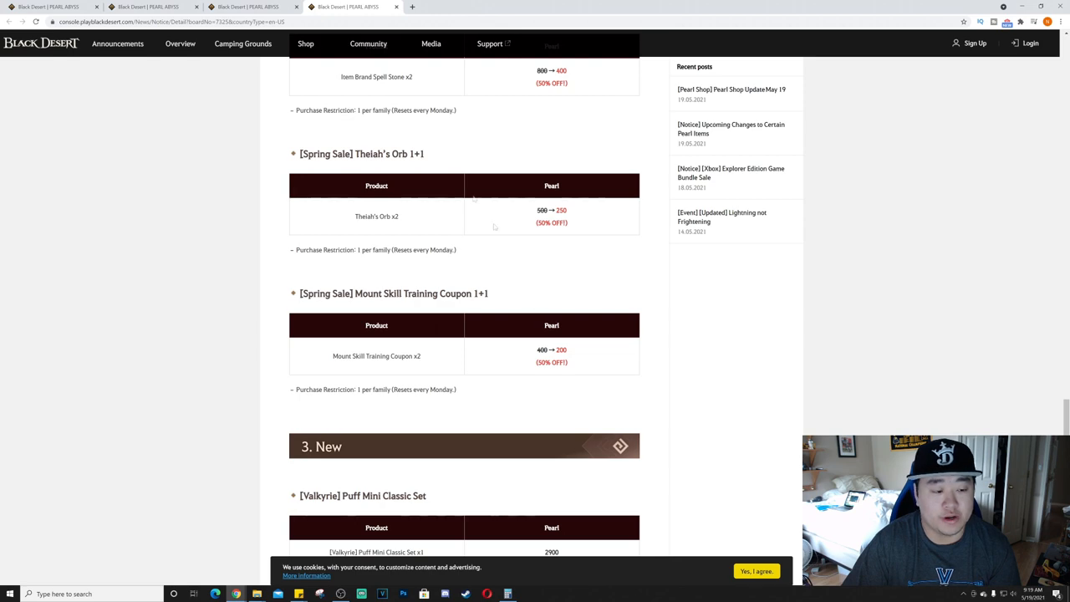
mouse_move(427, 222)
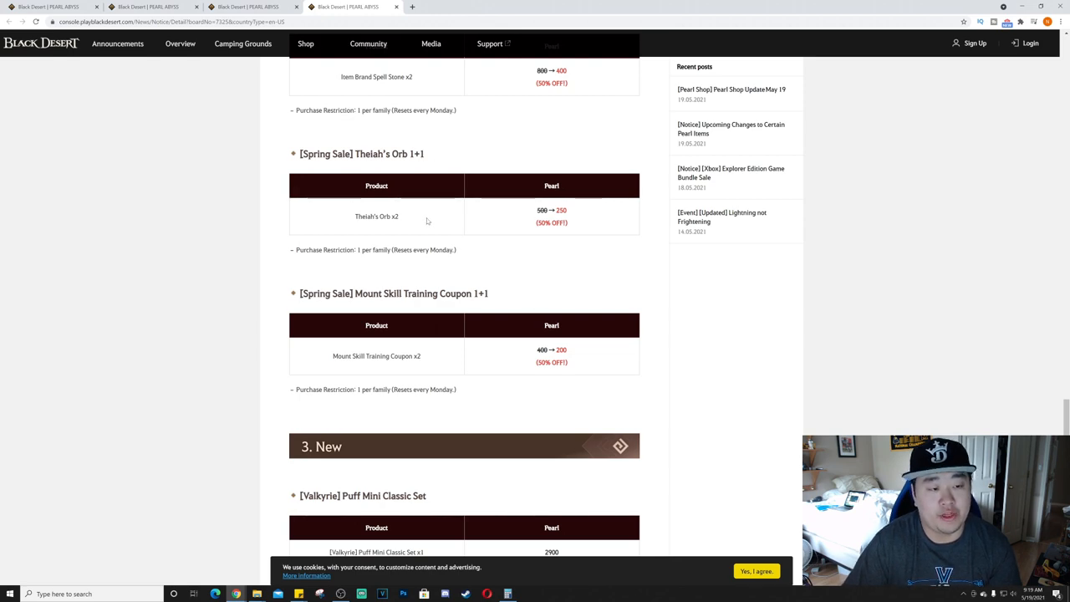
scroll(down, 3)
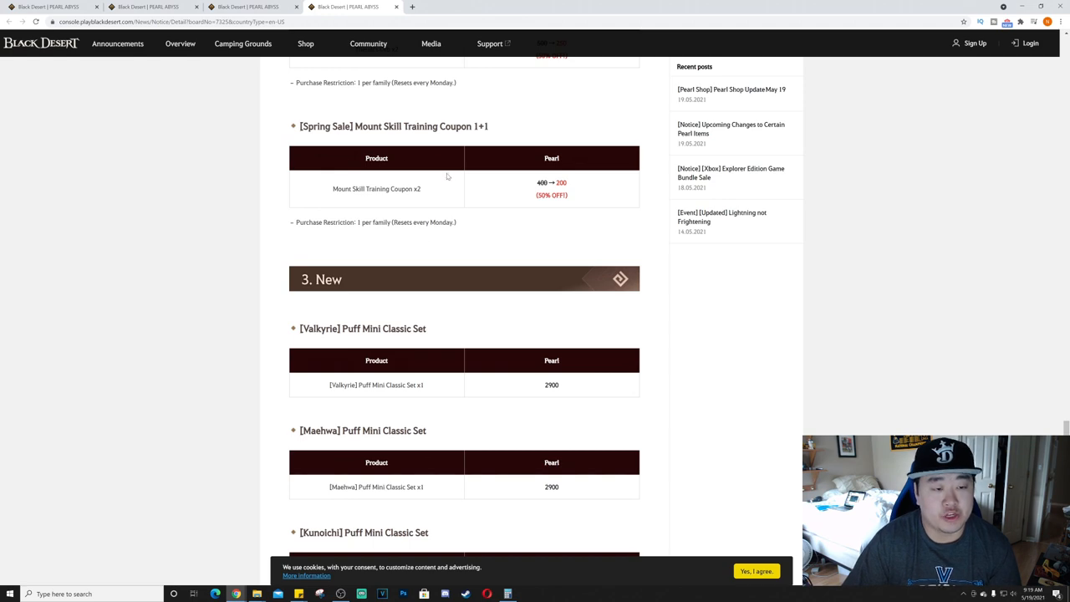
Step: Review the four Puff Mini Classic Sets listed at 2900 Pearls each
scroll(down, 3)
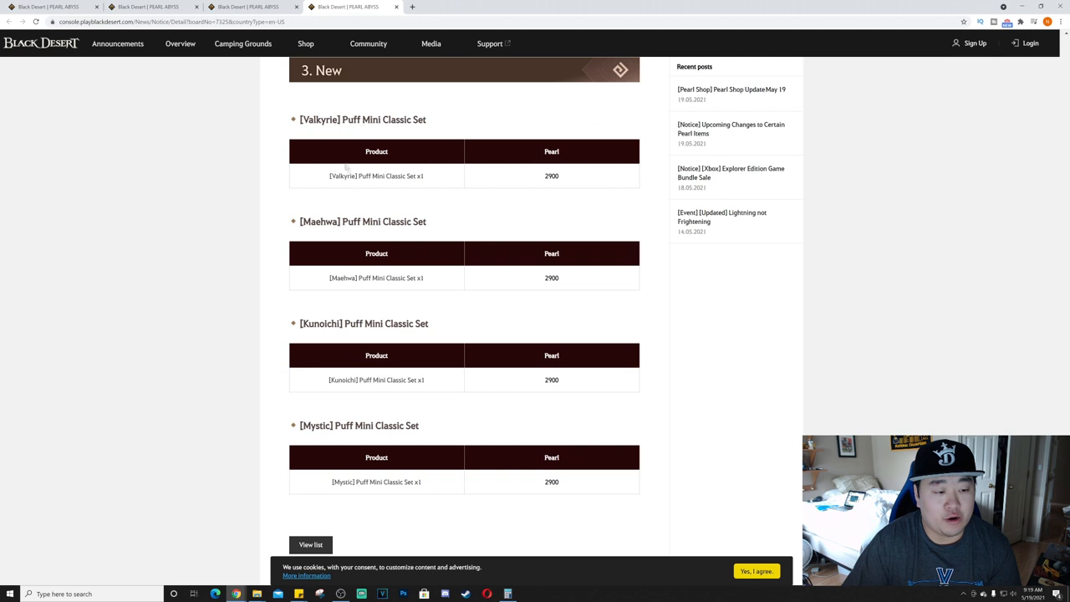
mouse_move(598, 431)
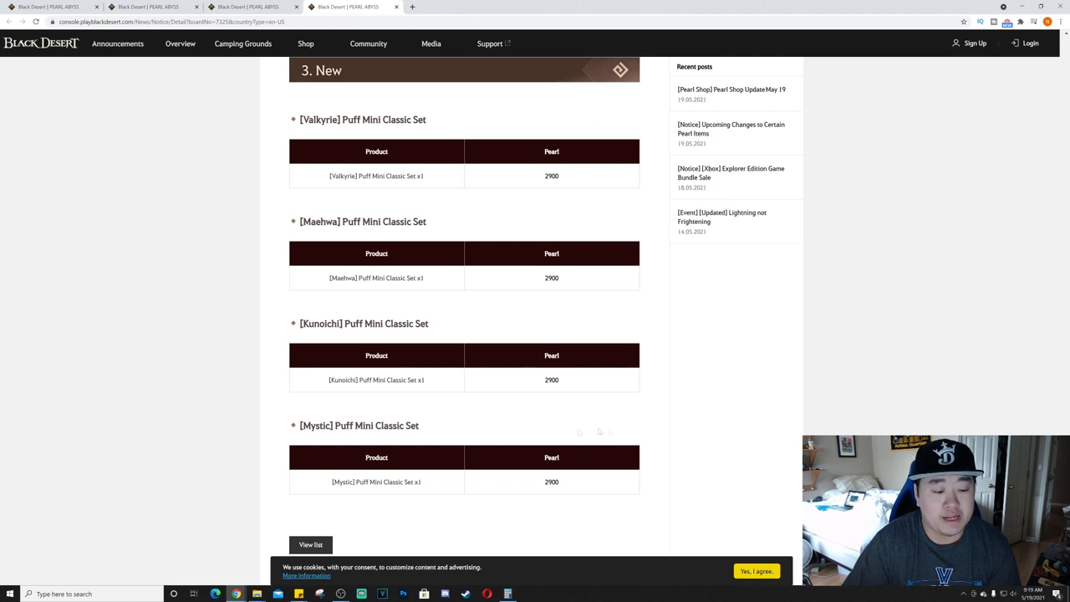
mouse_move(358, 310)
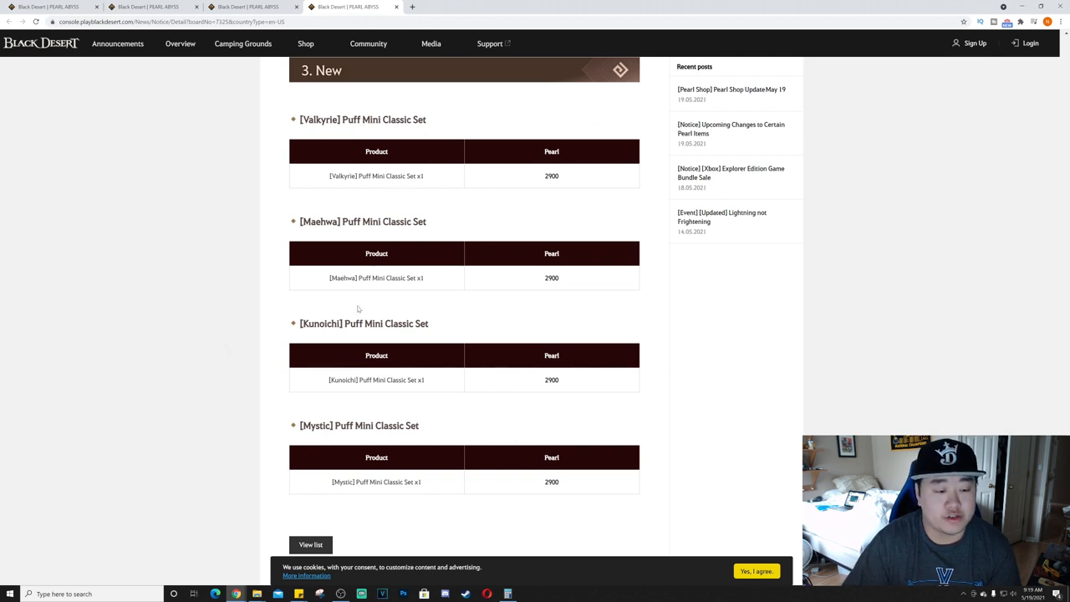
mouse_move(343, 235)
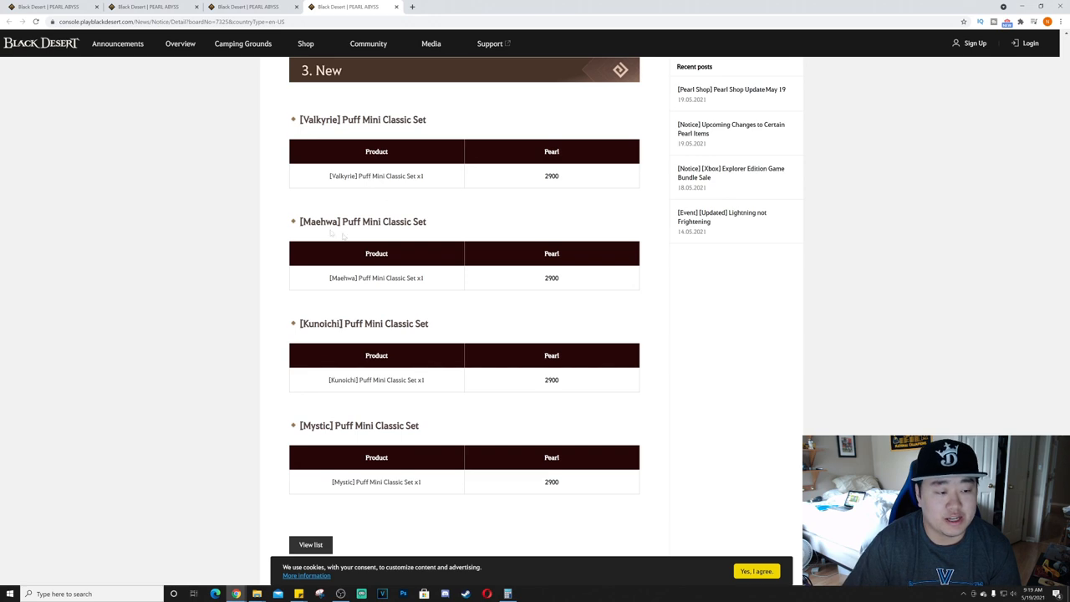
scroll(down, 3)
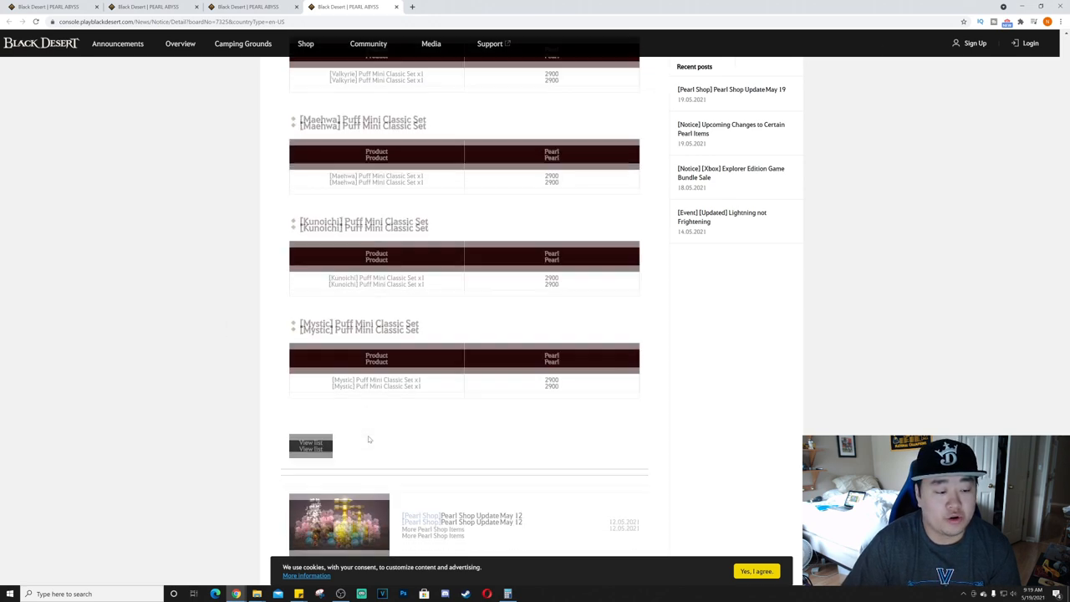
scroll(down, 3)
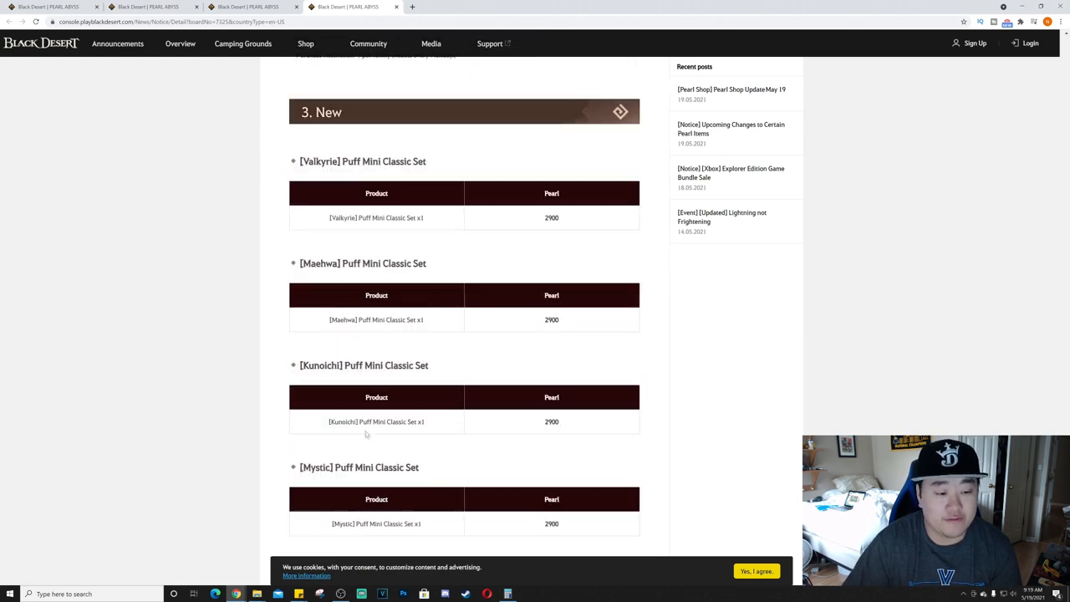
scroll(down, 3)
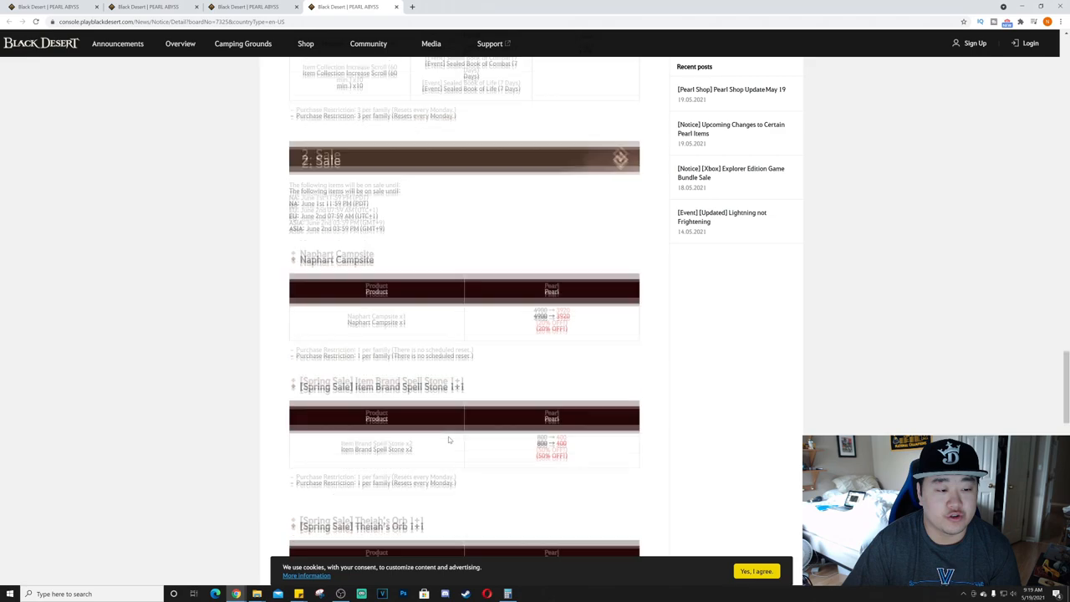
Step: Return to the top of the May 19 post and its Event section intro
scroll(down, 3)
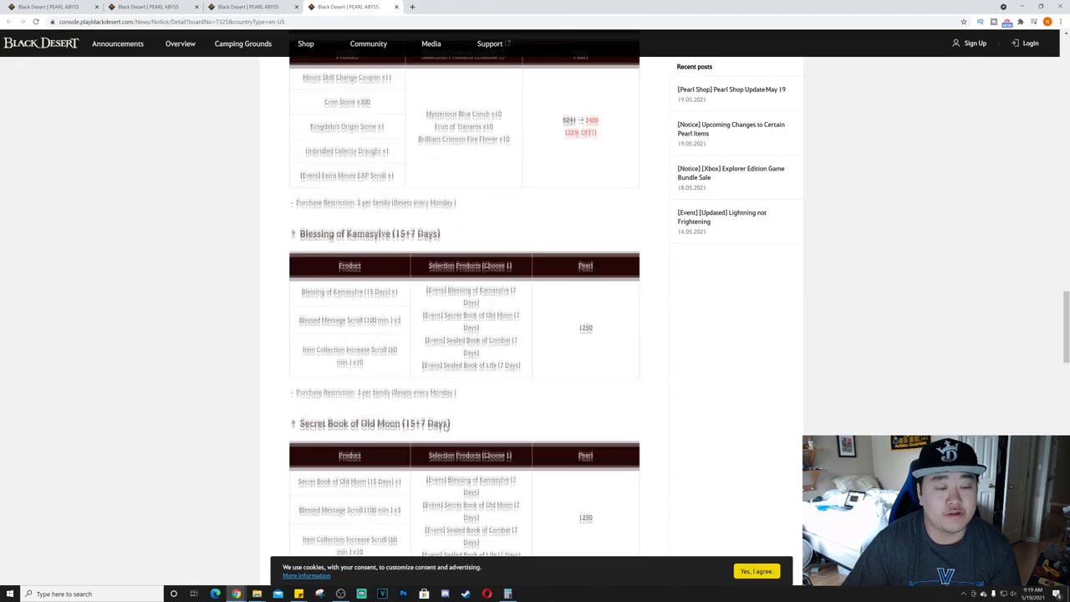
scroll(down, 3)
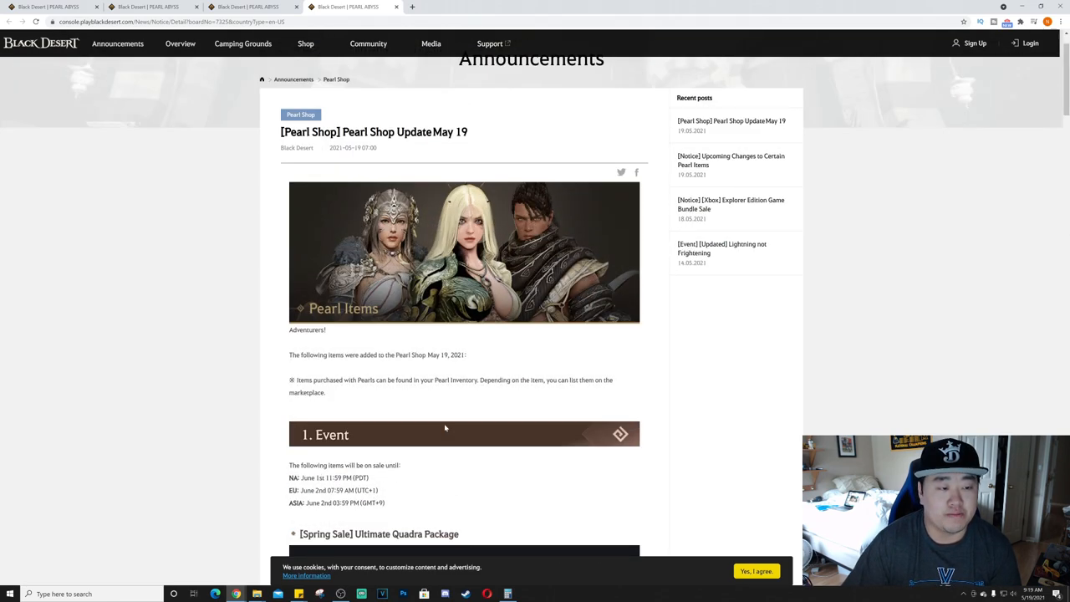
scroll(down, 3)
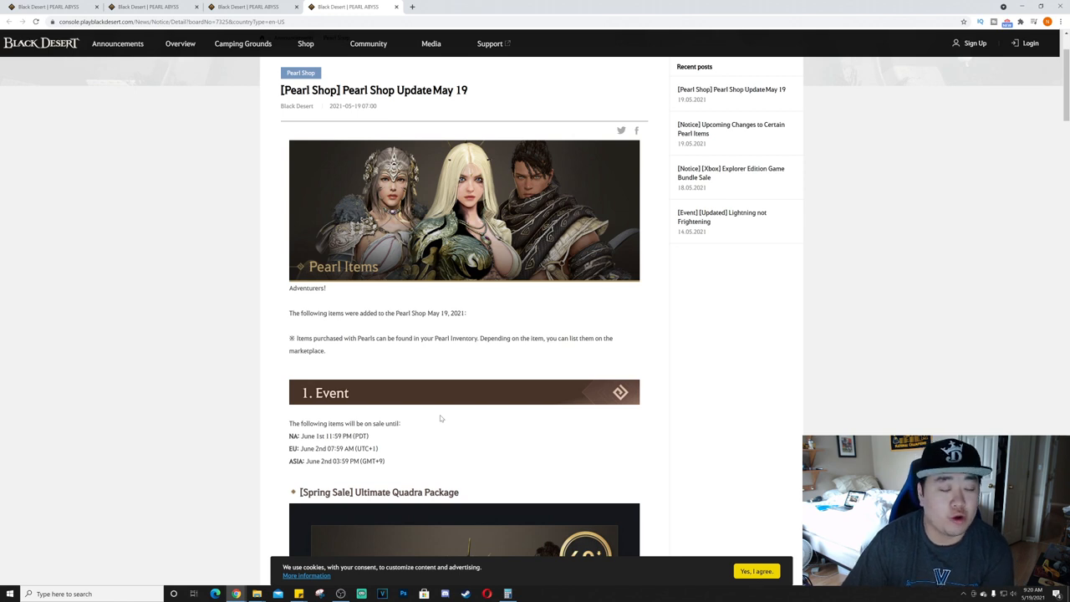
mouse_move(446, 422)
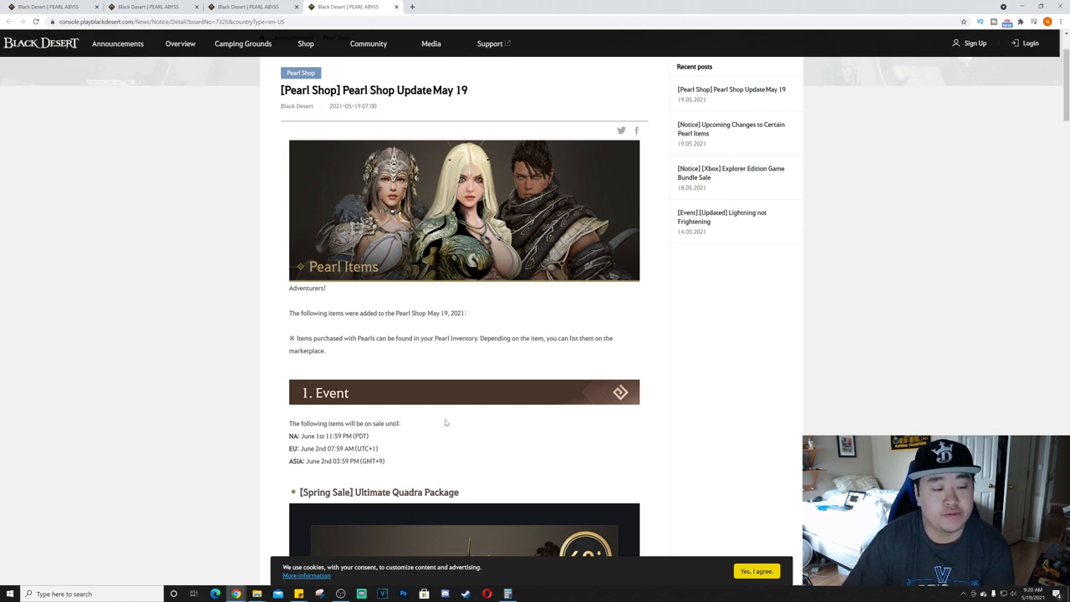
mouse_move(442, 419)
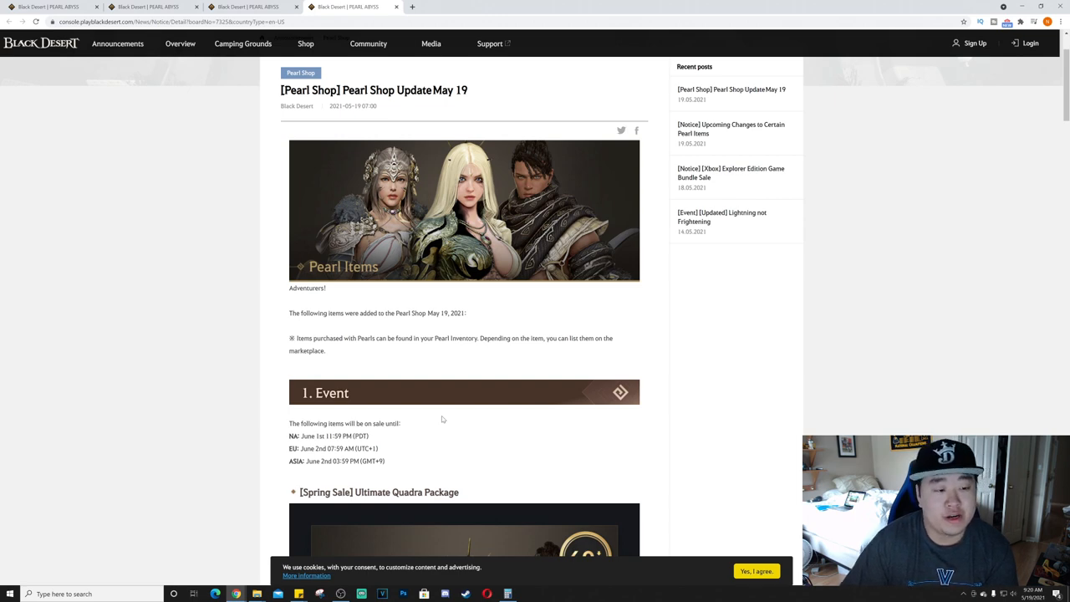
scroll(down, 3)
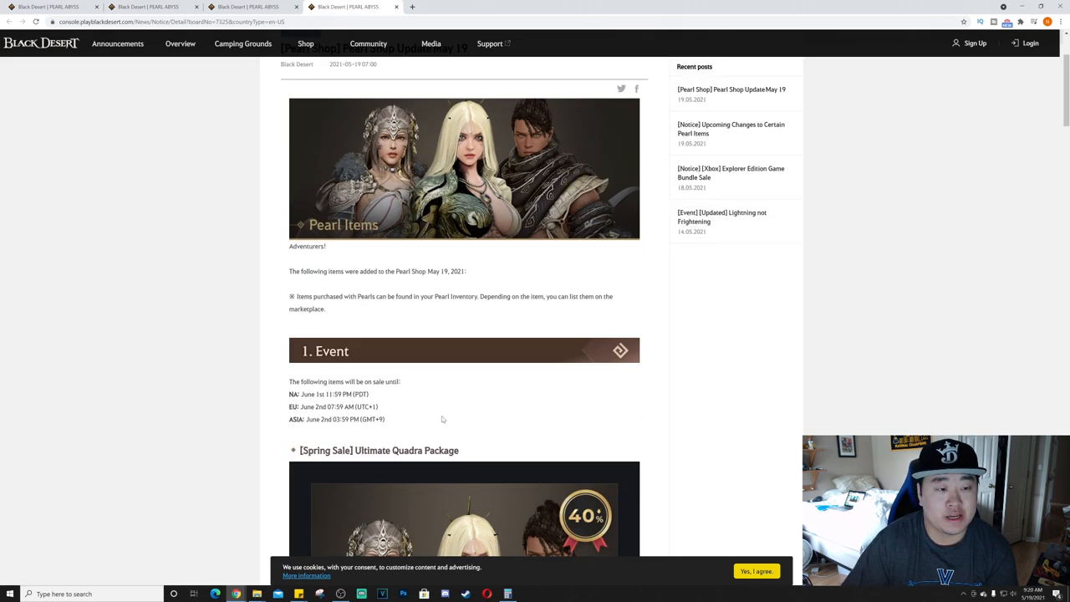
scroll(up, 3)
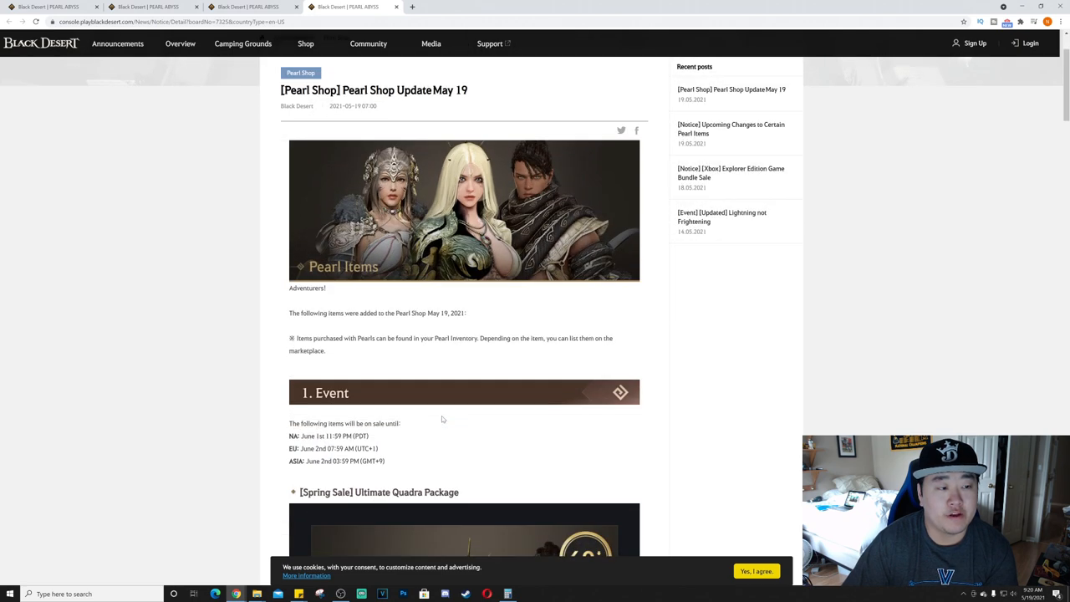